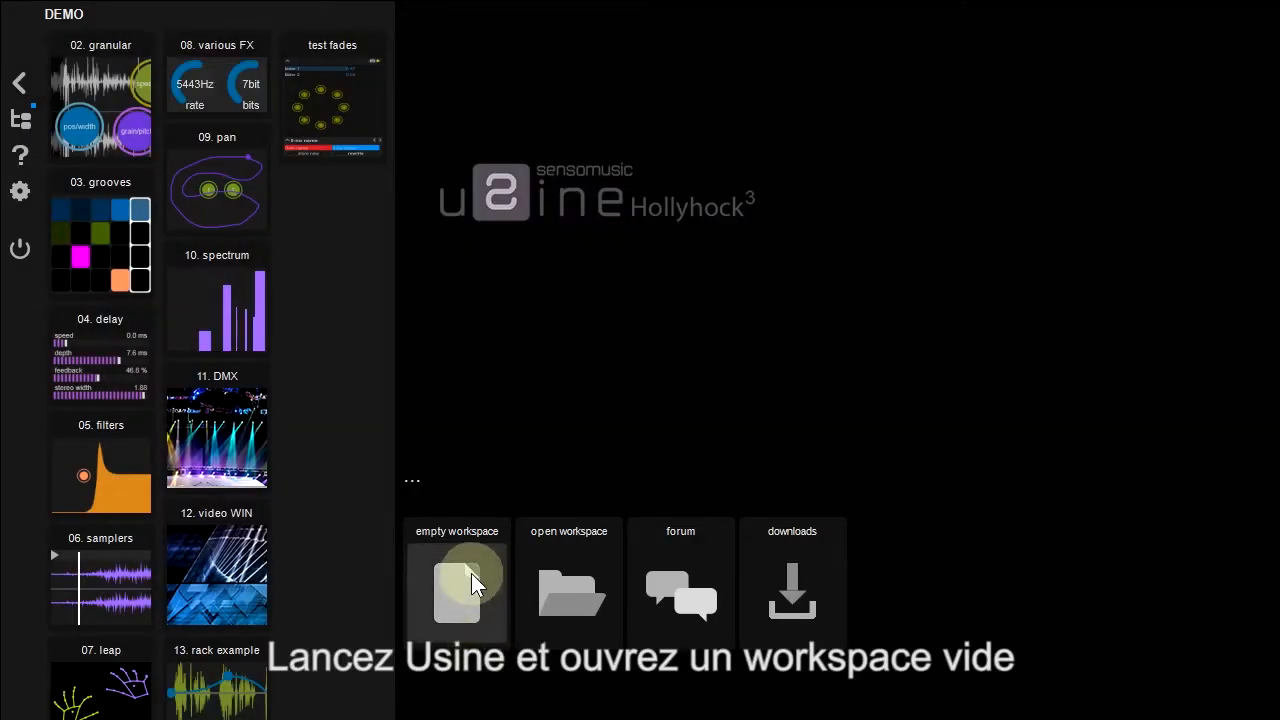
# Start an empty workspace and add racks until it holds three
pyautogui.click(456, 590)
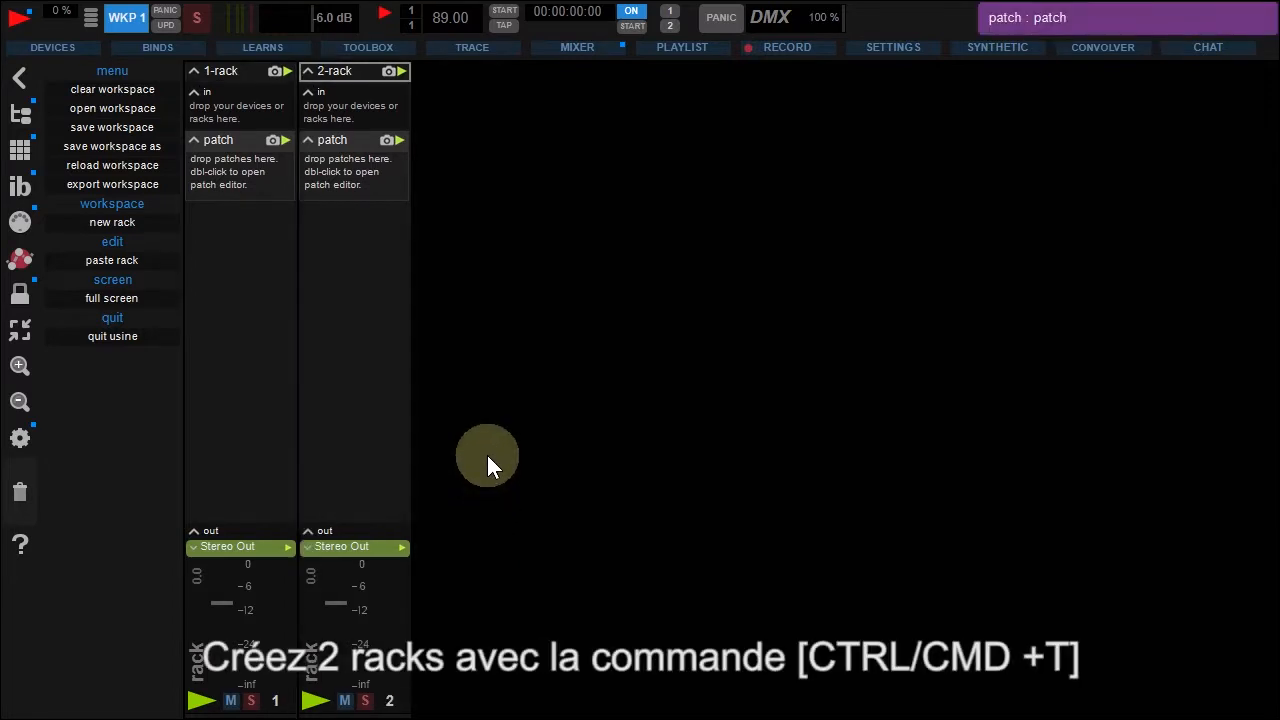
pyautogui.click(112, 222)
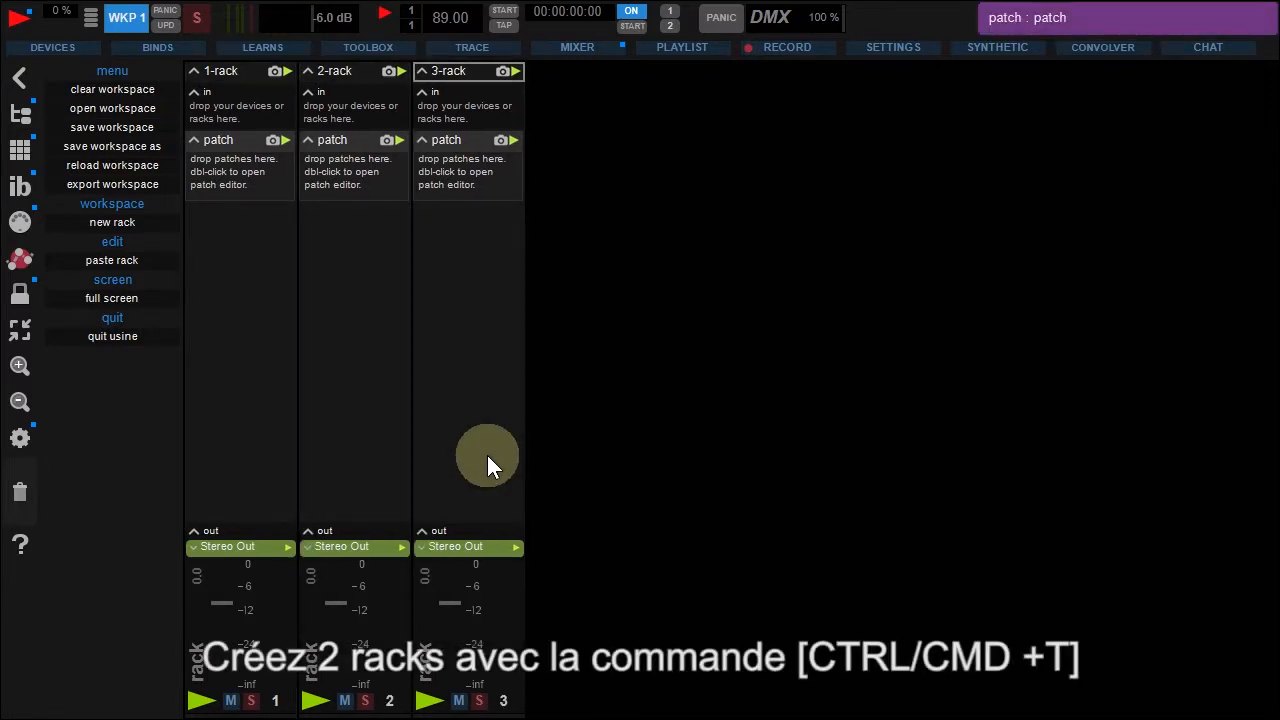
pyautogui.moveTo(488, 456)
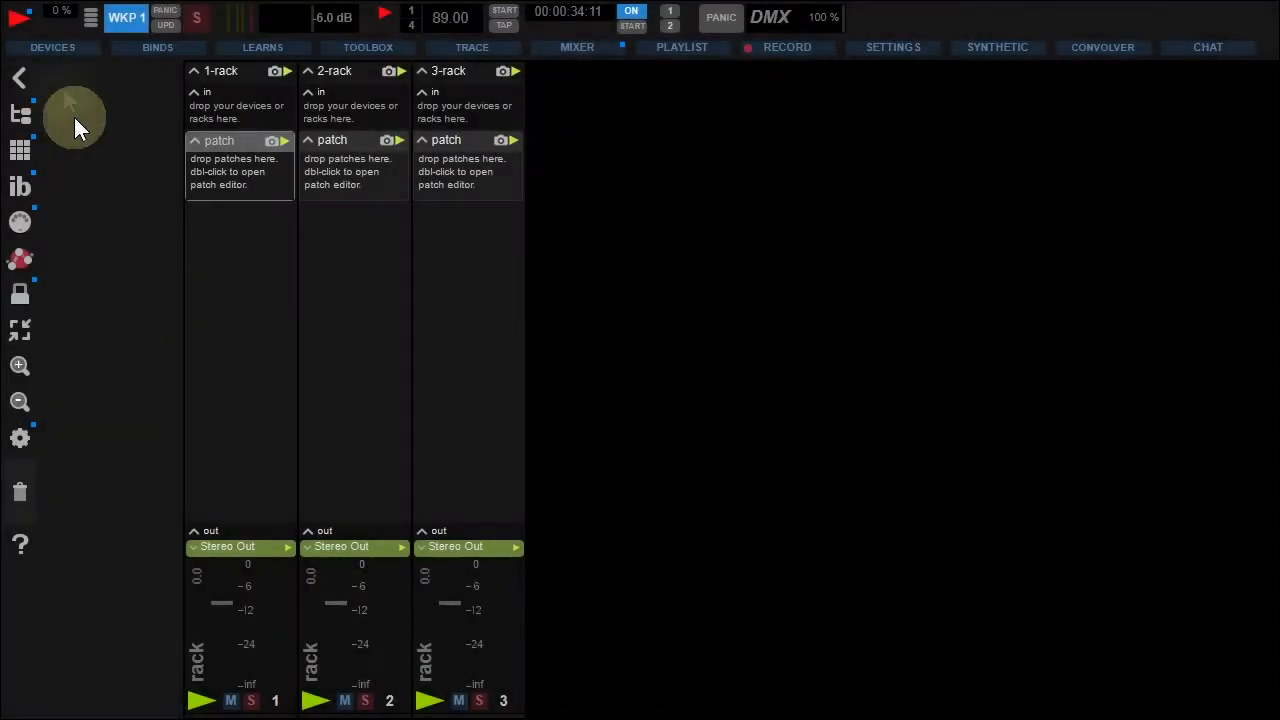
# Drag GROOVE Bass from Library > Groove machines into the first rack
pyautogui.click(20, 16)
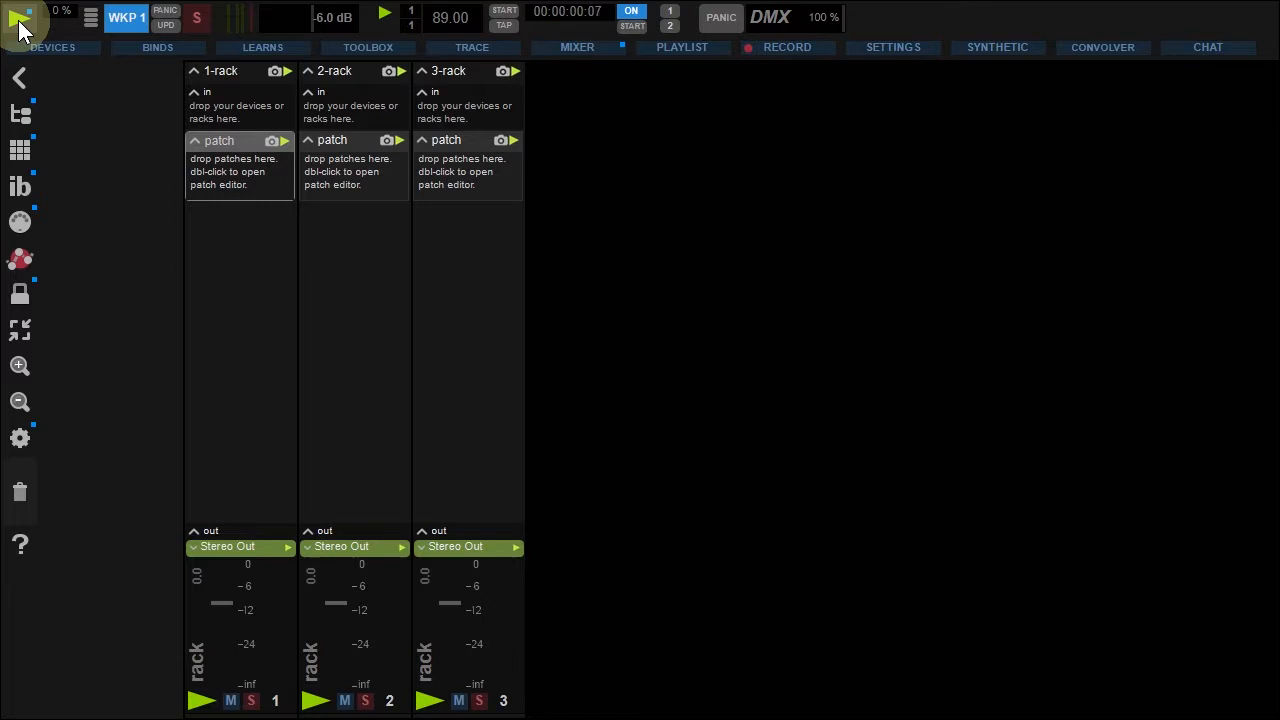
pyautogui.click(20, 112)
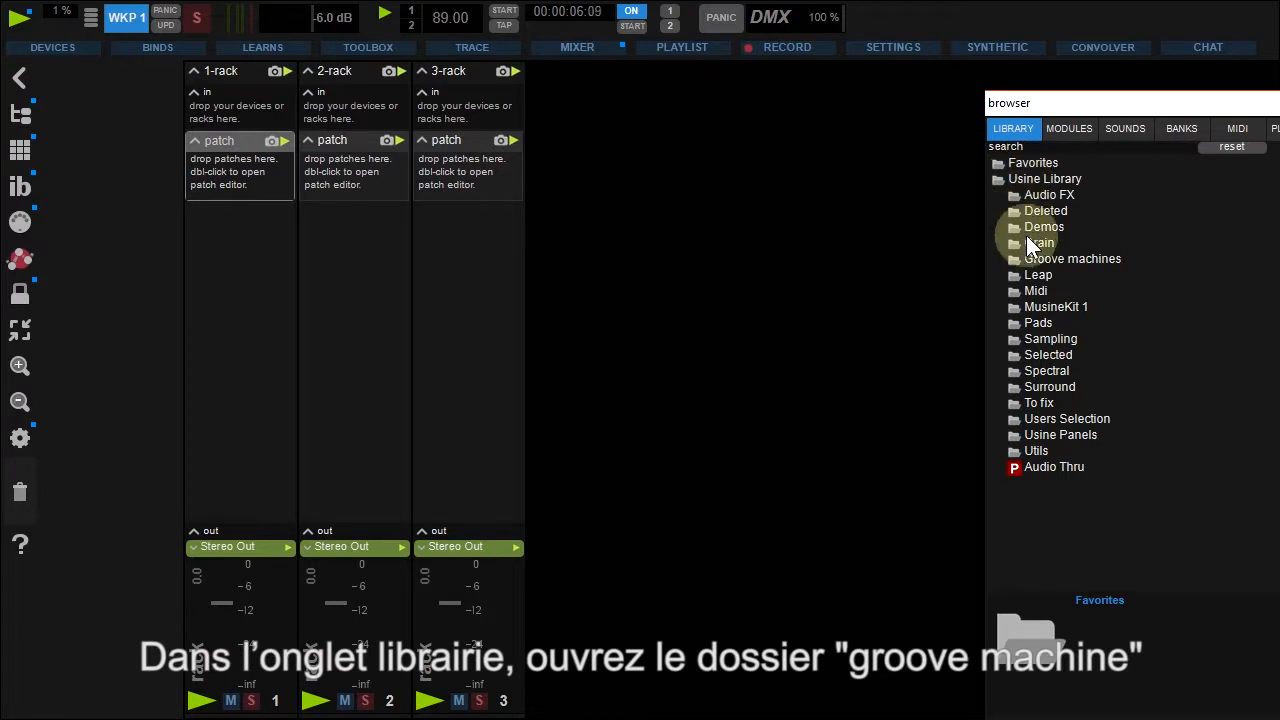
pyautogui.click(1072, 258)
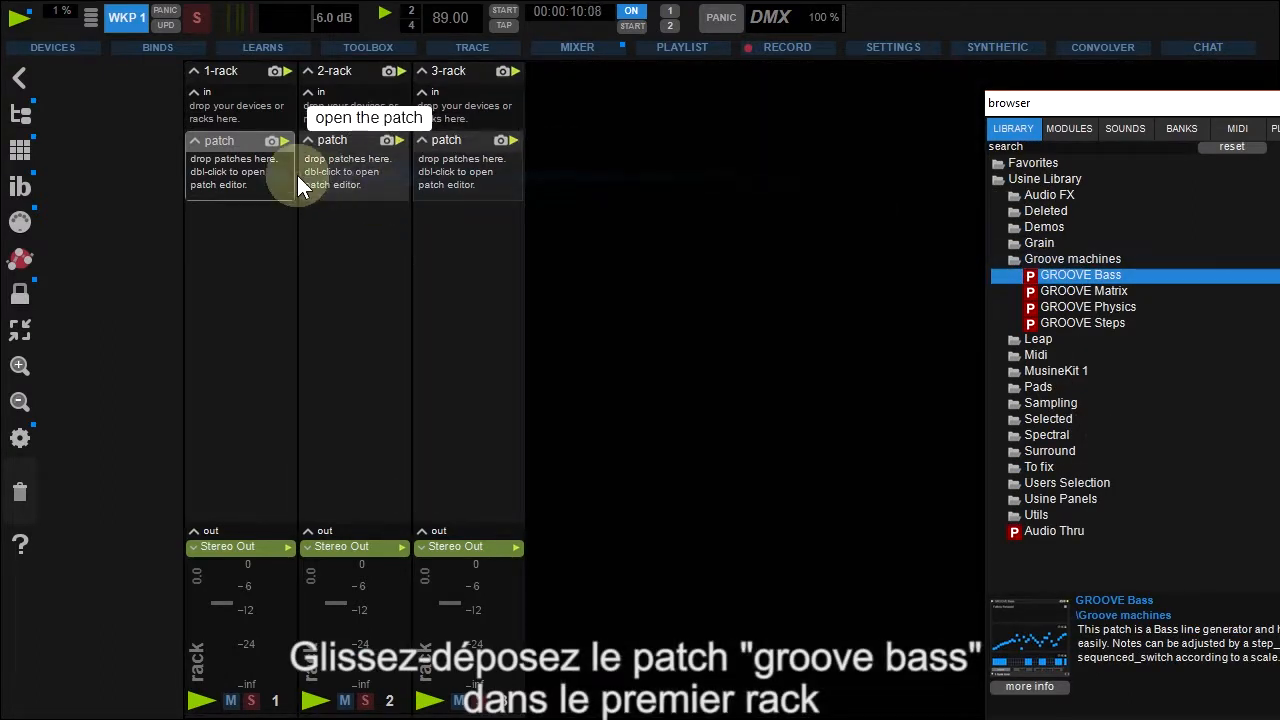
pyautogui.moveTo(1080, 276); pyautogui.dragTo(240, 170)
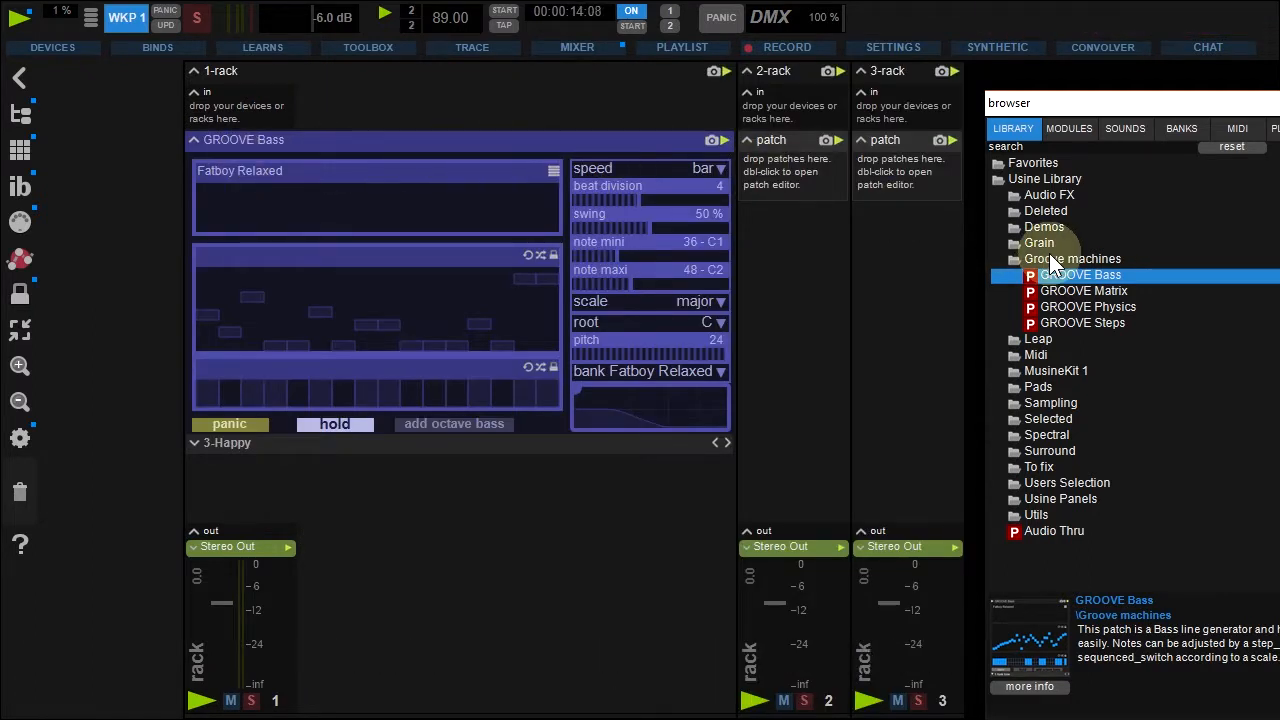
# Put the Distortion patch from Audio FX > Distortion into the second rack
pyautogui.click(1072, 260)
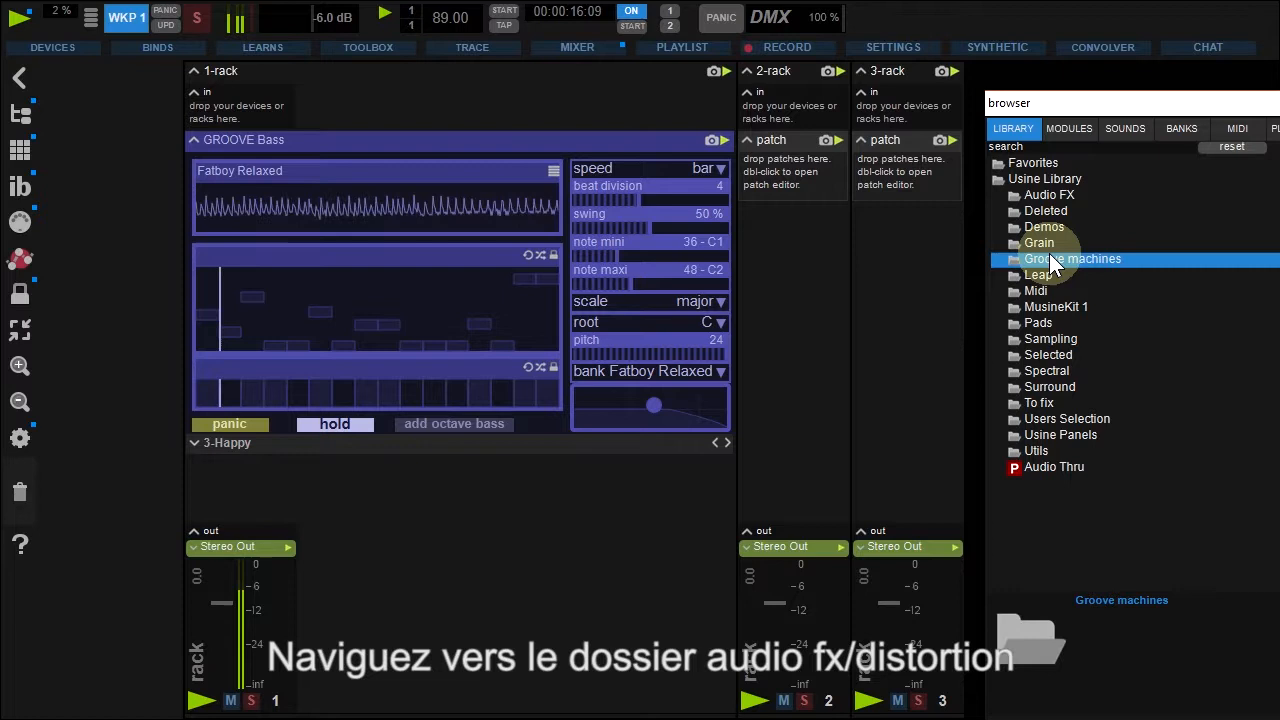
pyautogui.click(1048, 194)
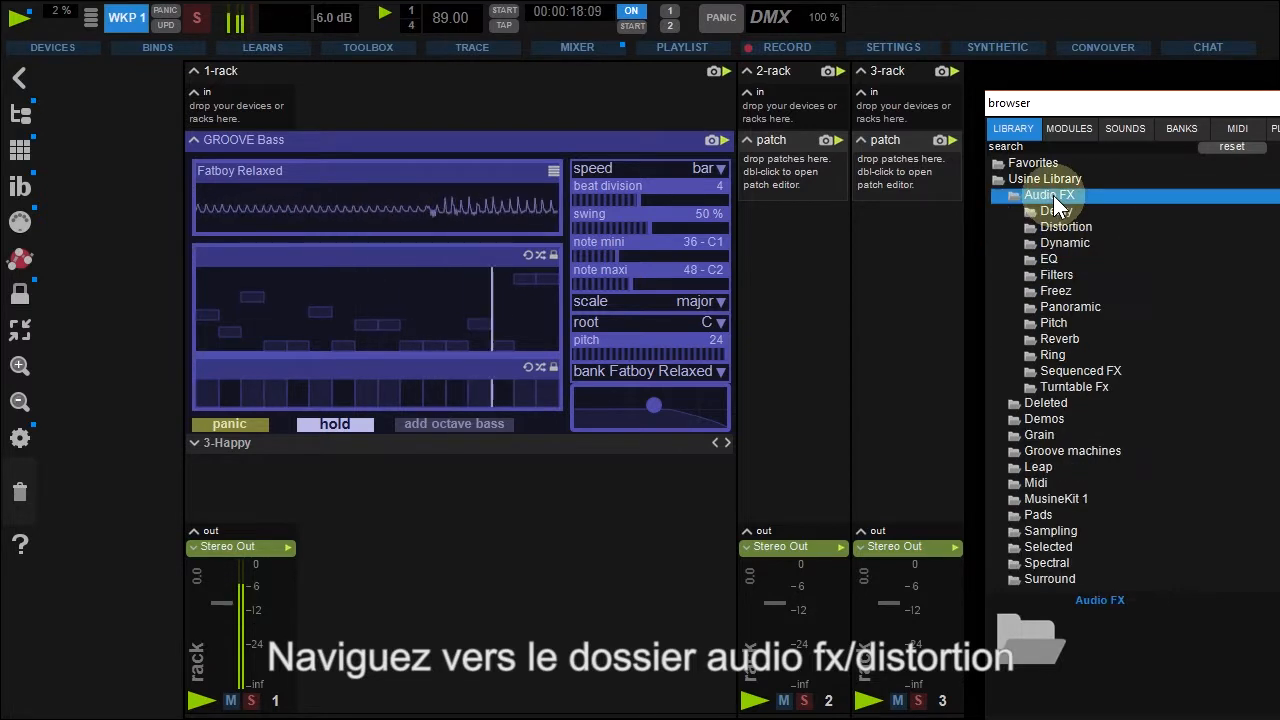
pyautogui.click(1066, 226)
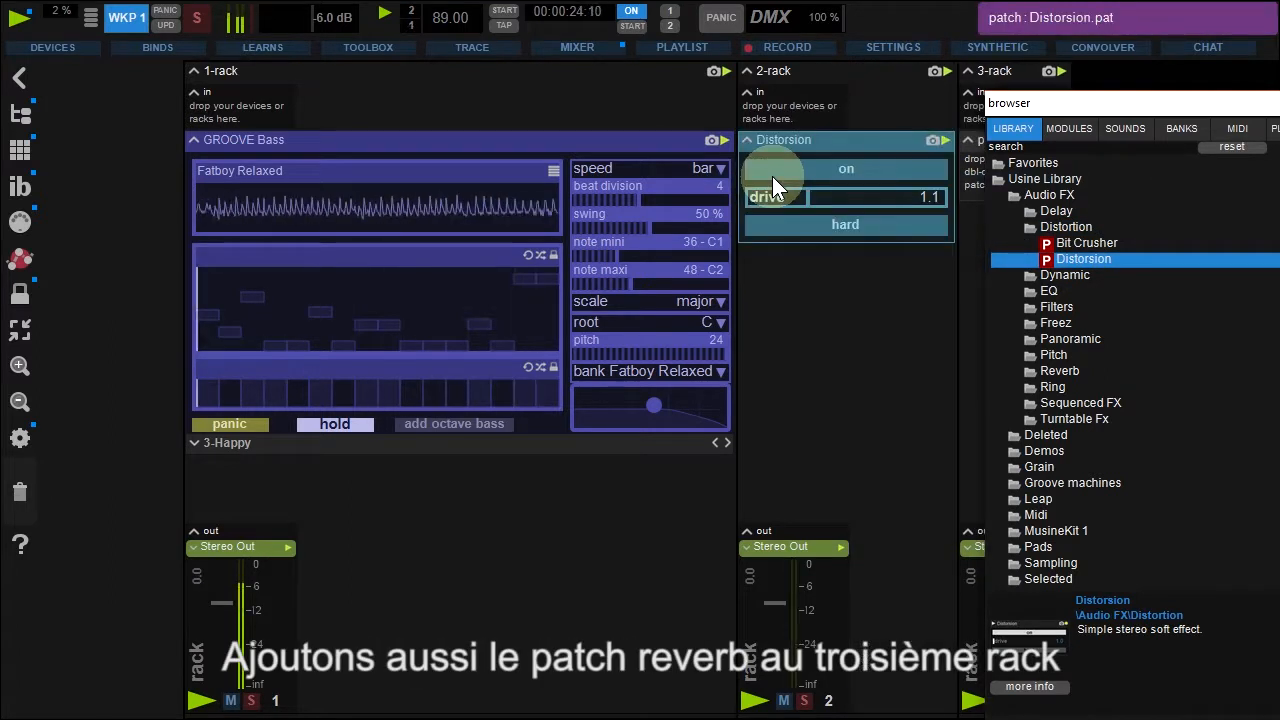
pyautogui.click(1066, 228)
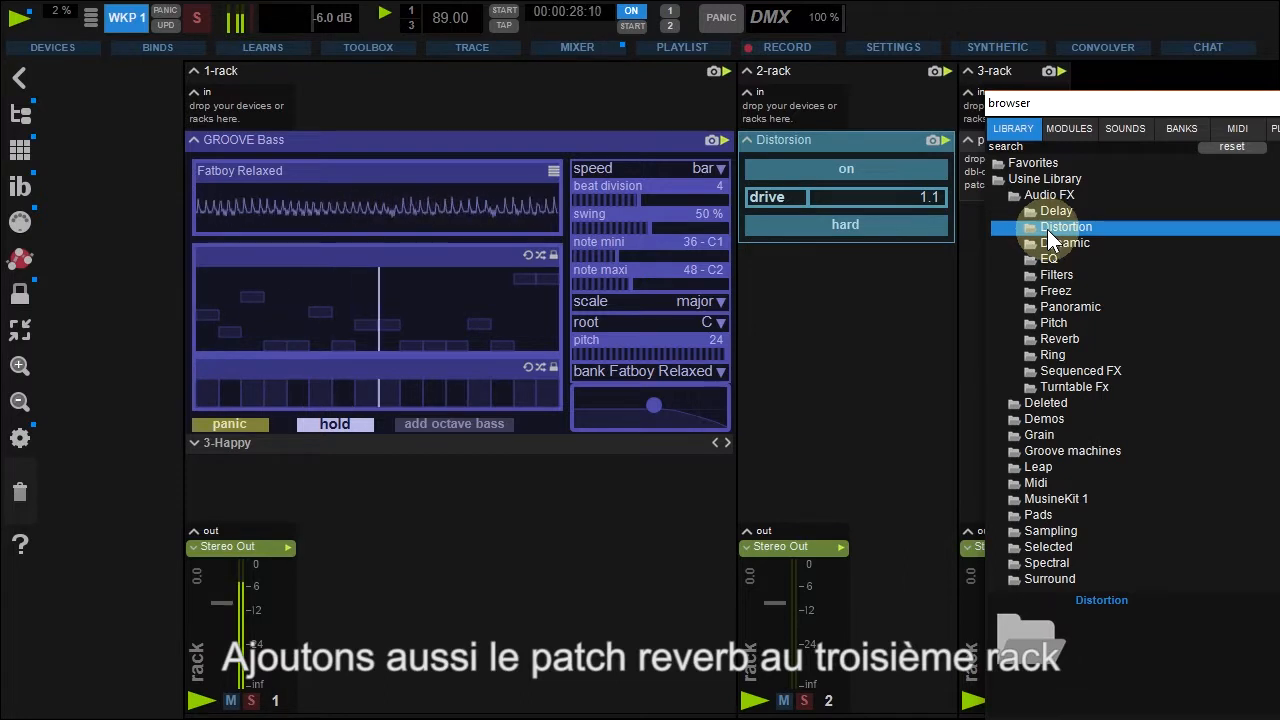
# Select the Reverb patch from Audio FX > Reverb for the third rack
pyautogui.click(1060, 340)
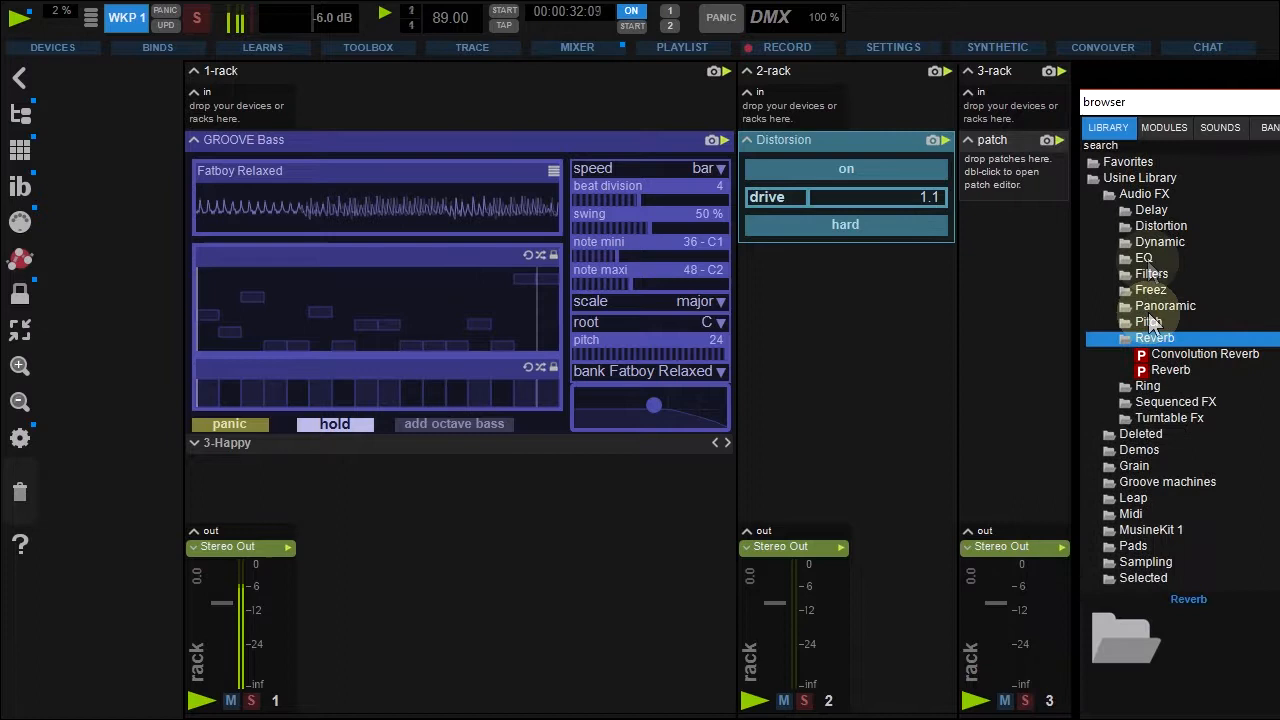
pyautogui.click(1170, 368)
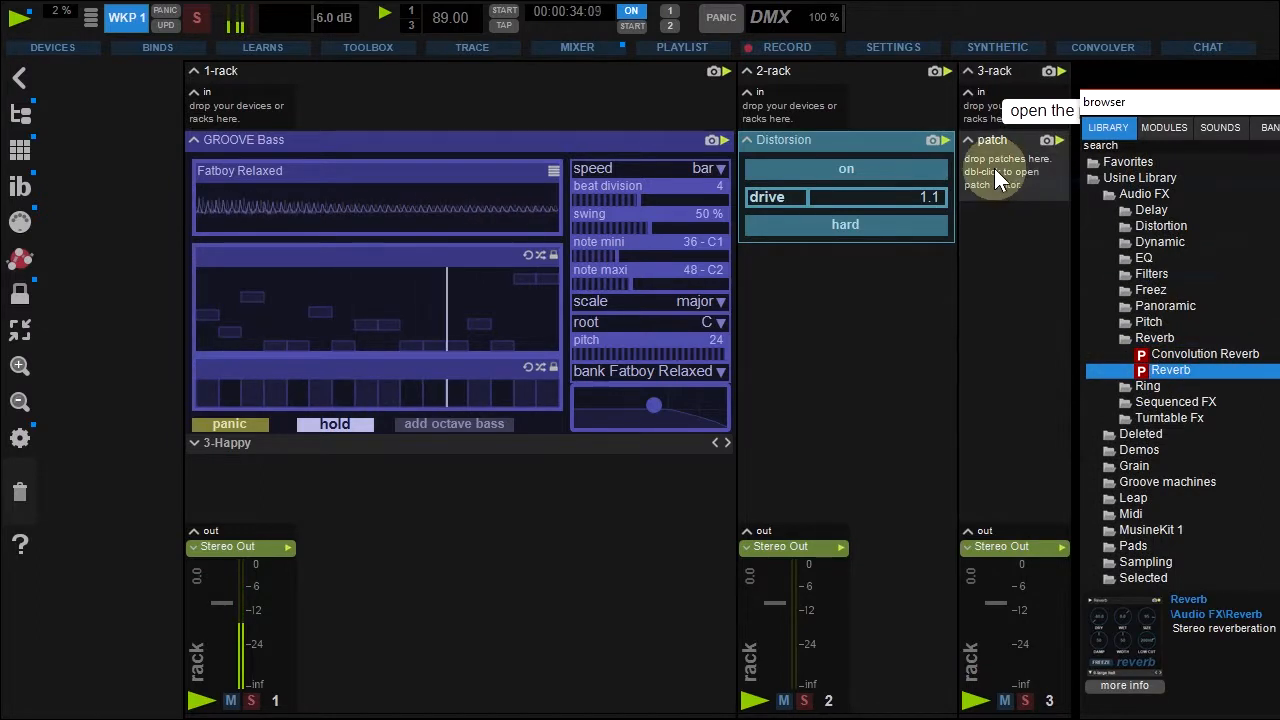
pyautogui.doubleClick(1170, 370)
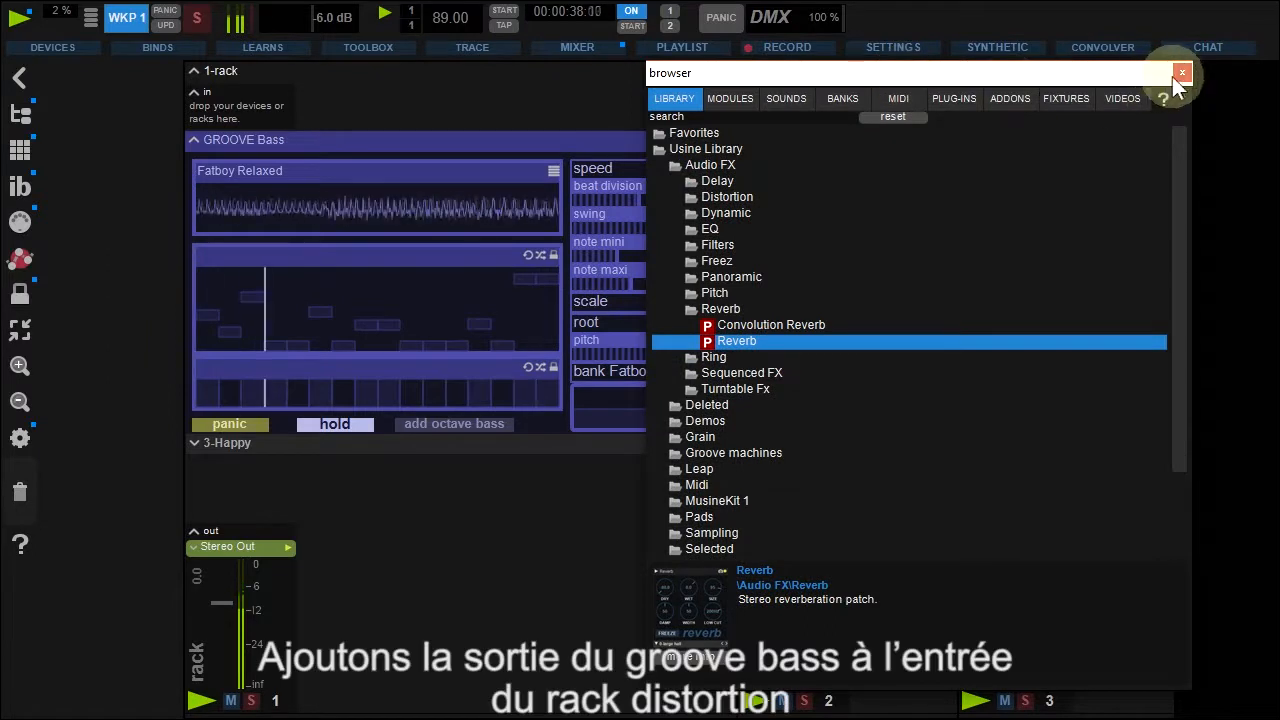
# Route GROOVE Bass to racks 2 and 3, lower rack 2's fader and set distortion drive to 10
pyautogui.click(1182, 72)
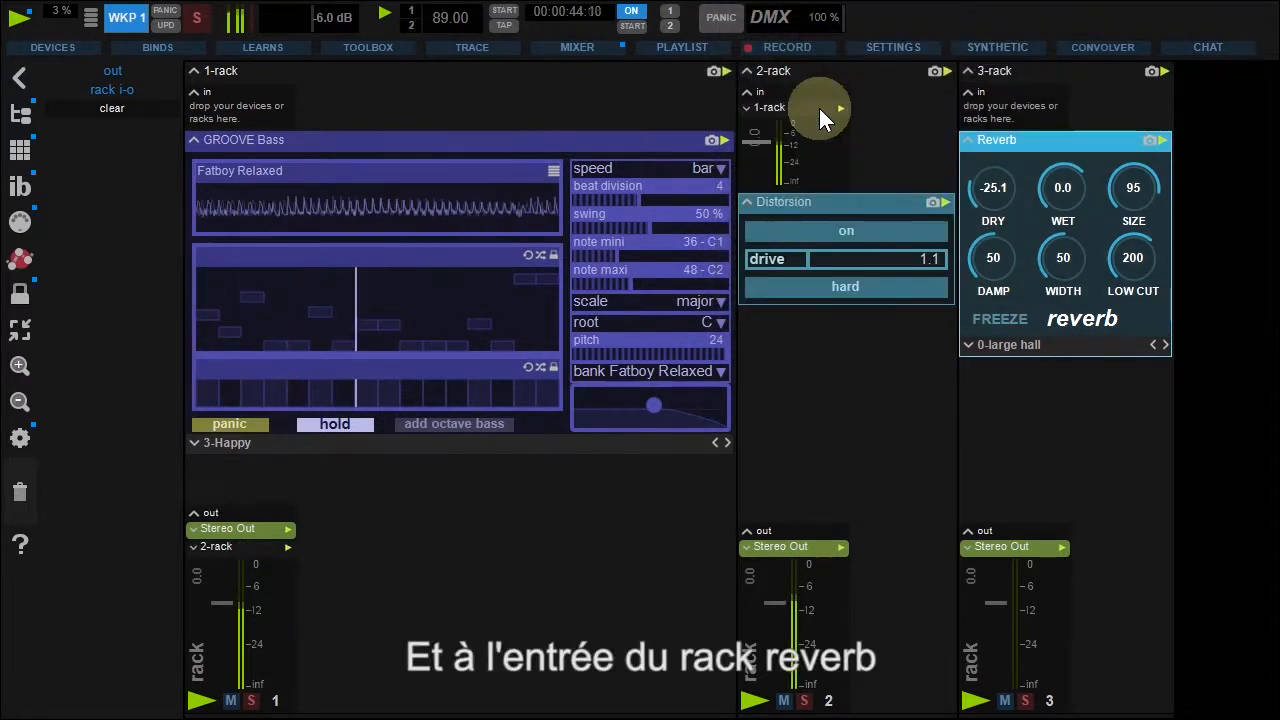
pyautogui.moveTo(260, 520)
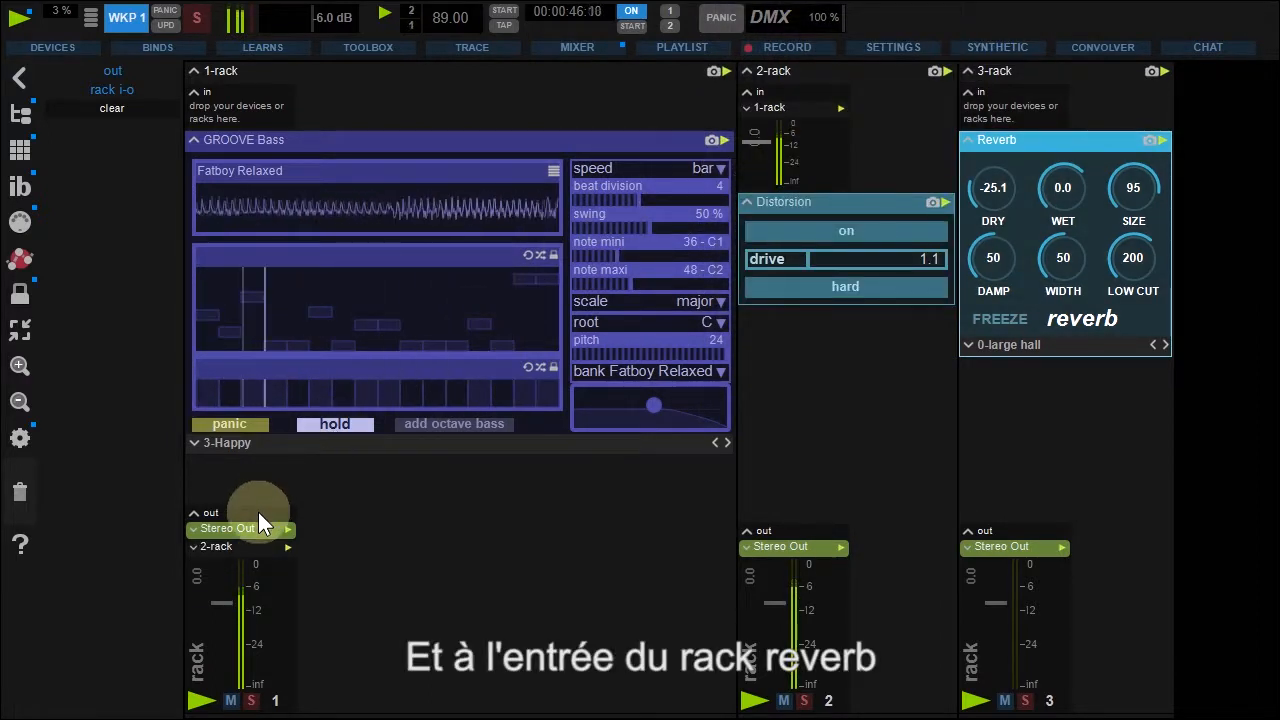
pyautogui.moveTo(1044, 104)
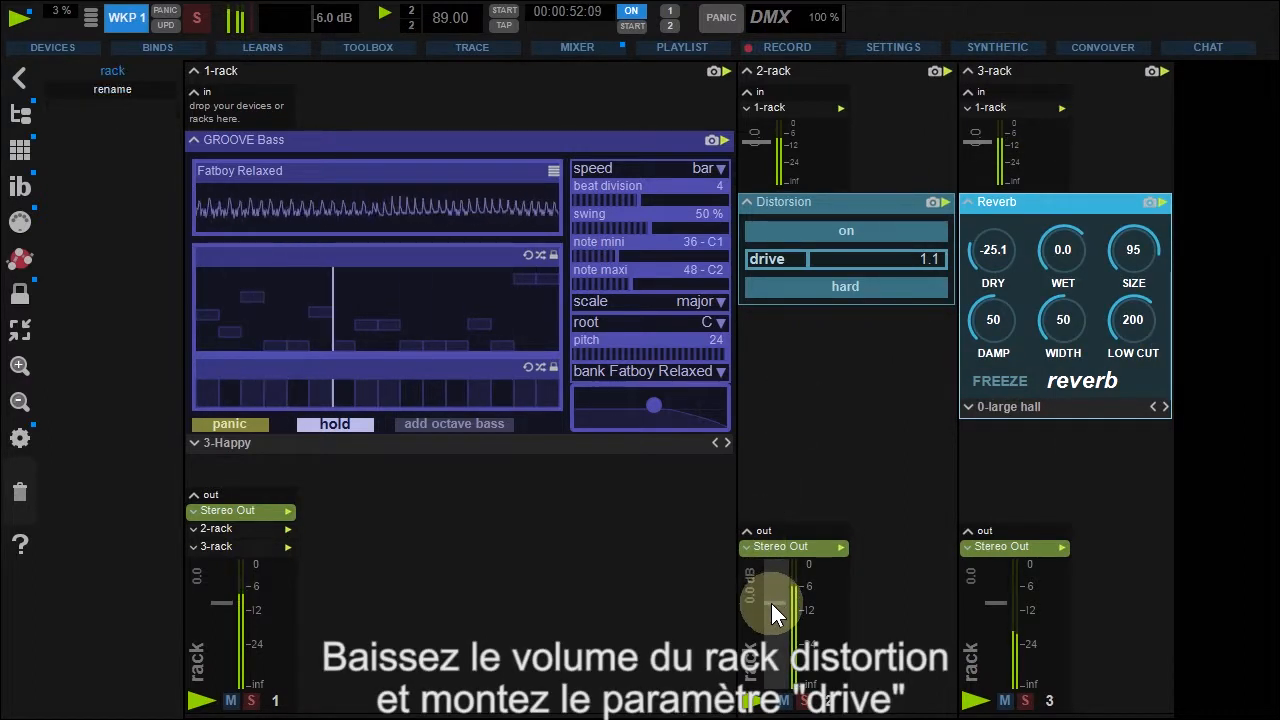
pyautogui.moveTo(778, 610); pyautogui.dragTo(780, 644)
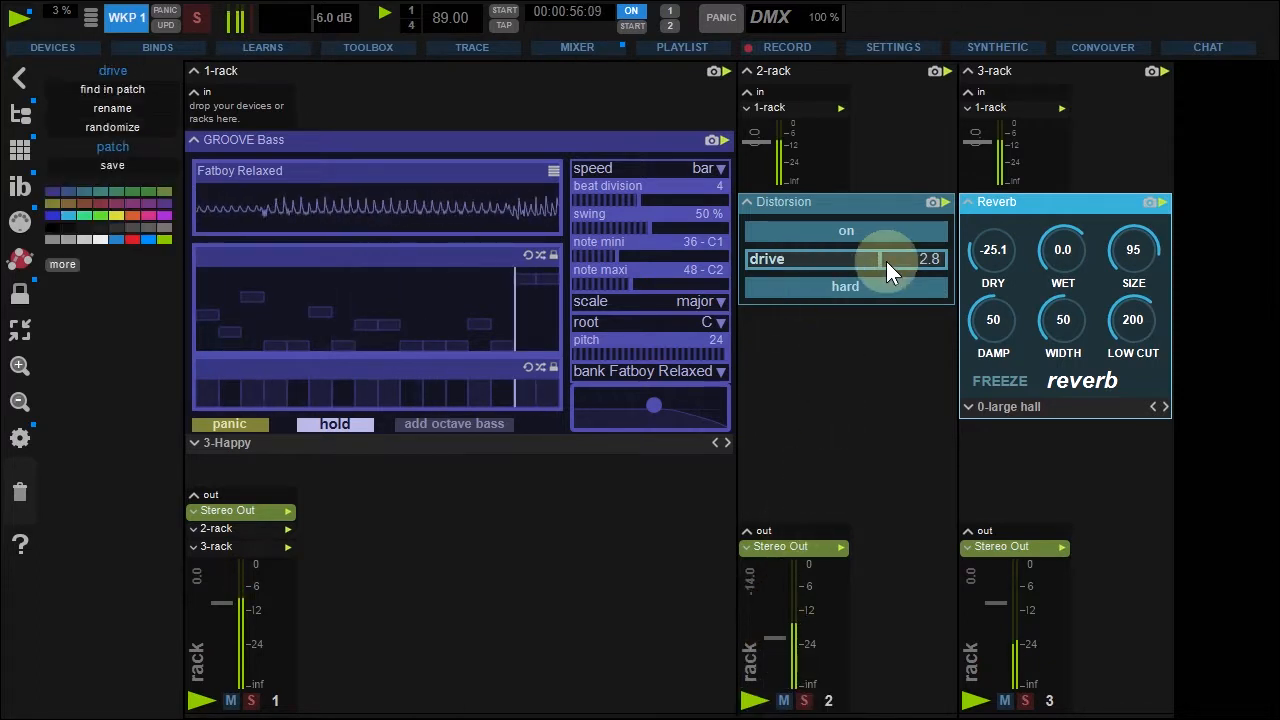
pyautogui.moveTo(870, 258); pyautogui.dragTo(910, 300)
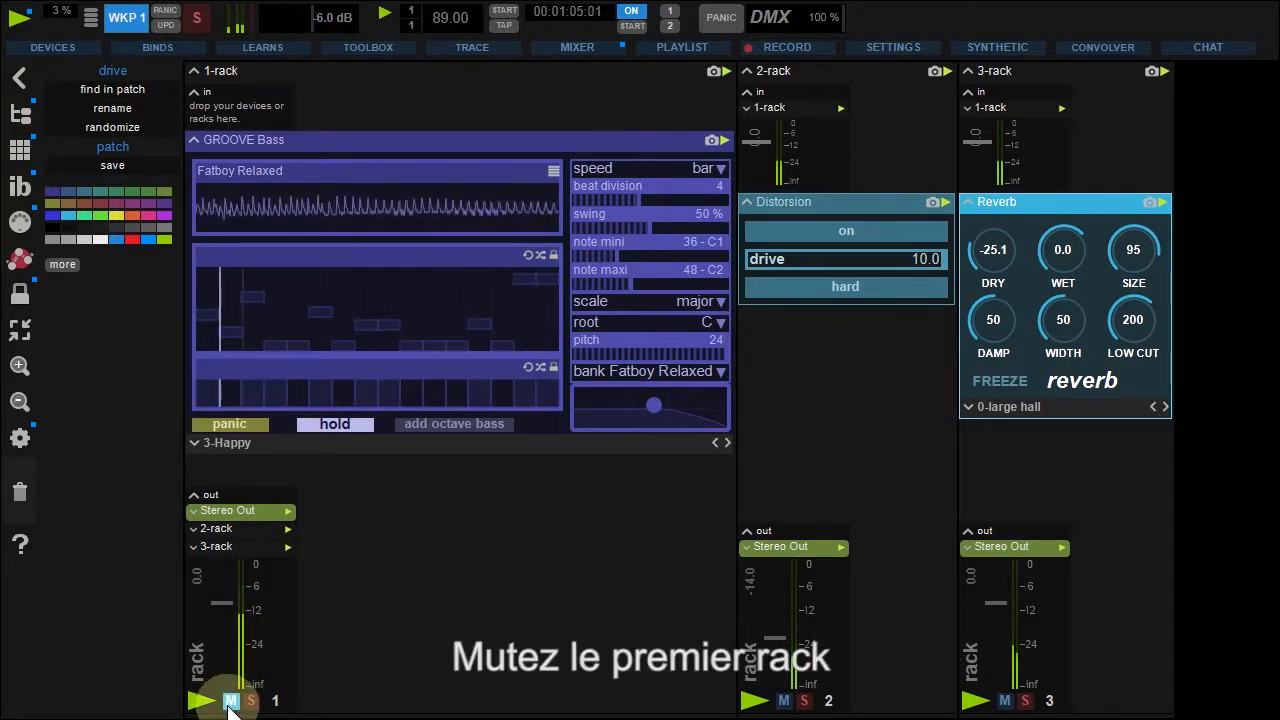
# Mute rack 1 and collapse the GROOVE Bass, Distortion and Reverb patches to compact strips
pyautogui.click(230, 700)
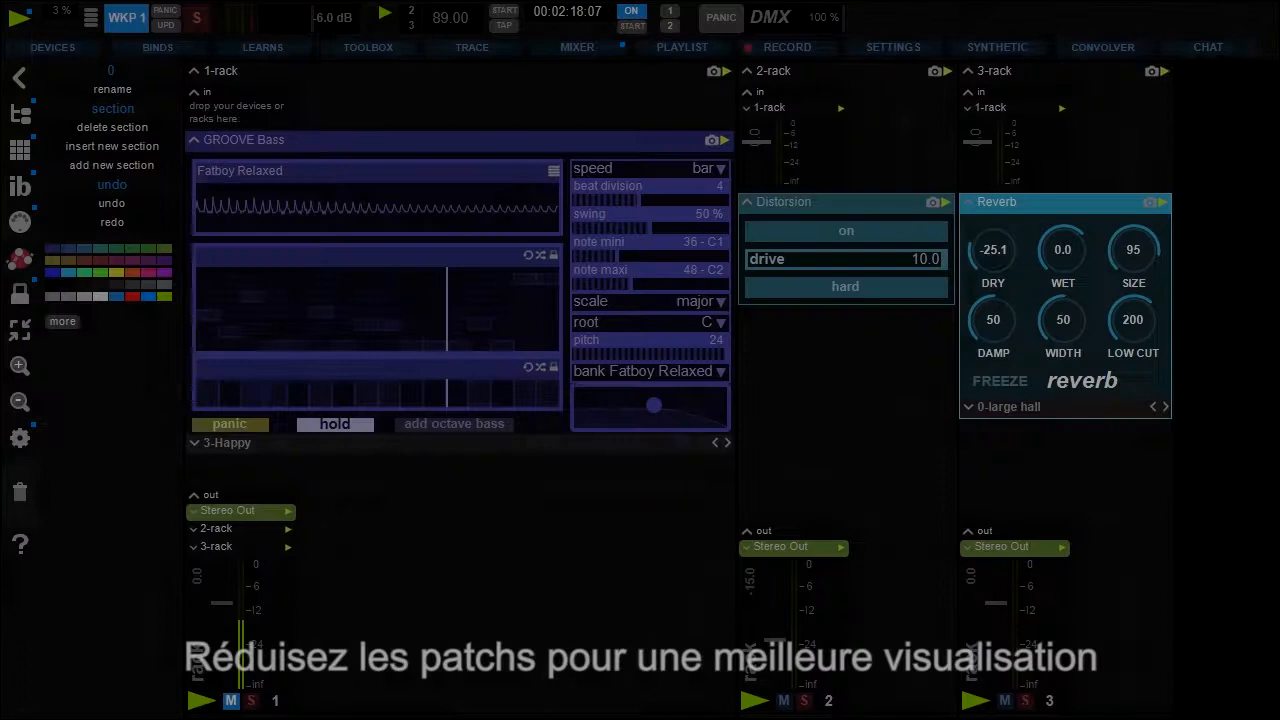
pyautogui.click(196, 140)
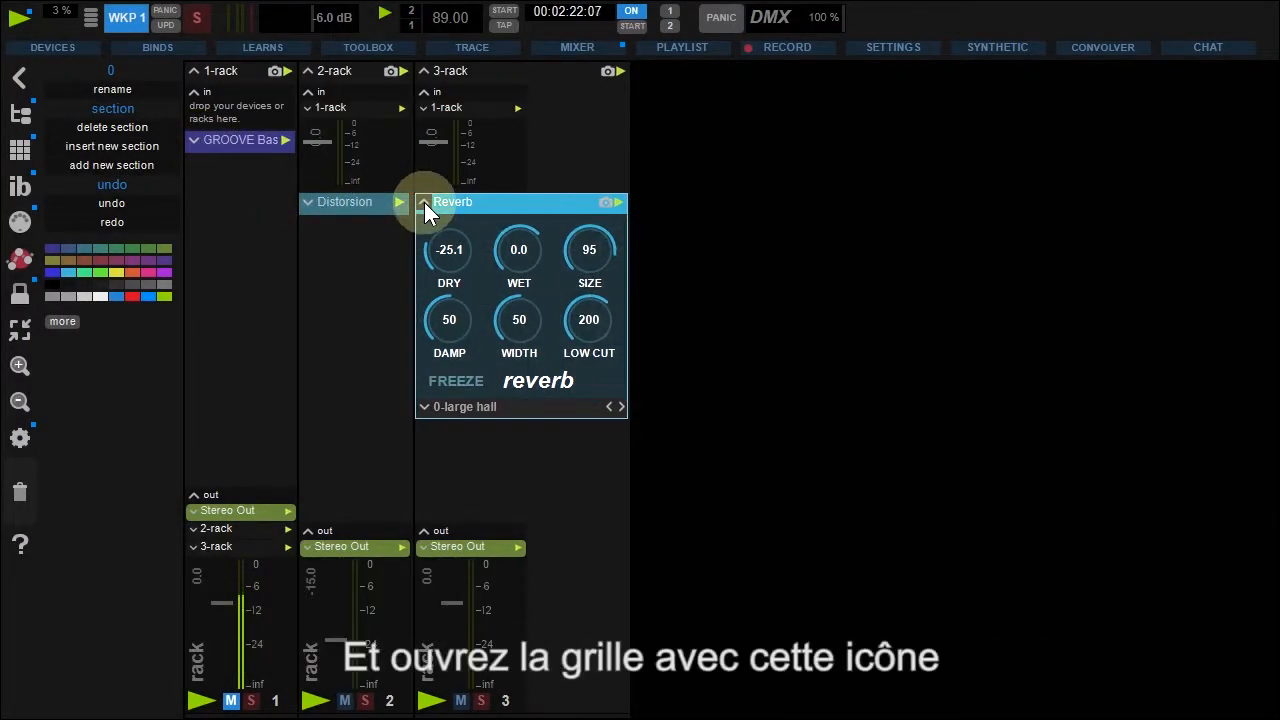
pyautogui.click(424, 202)
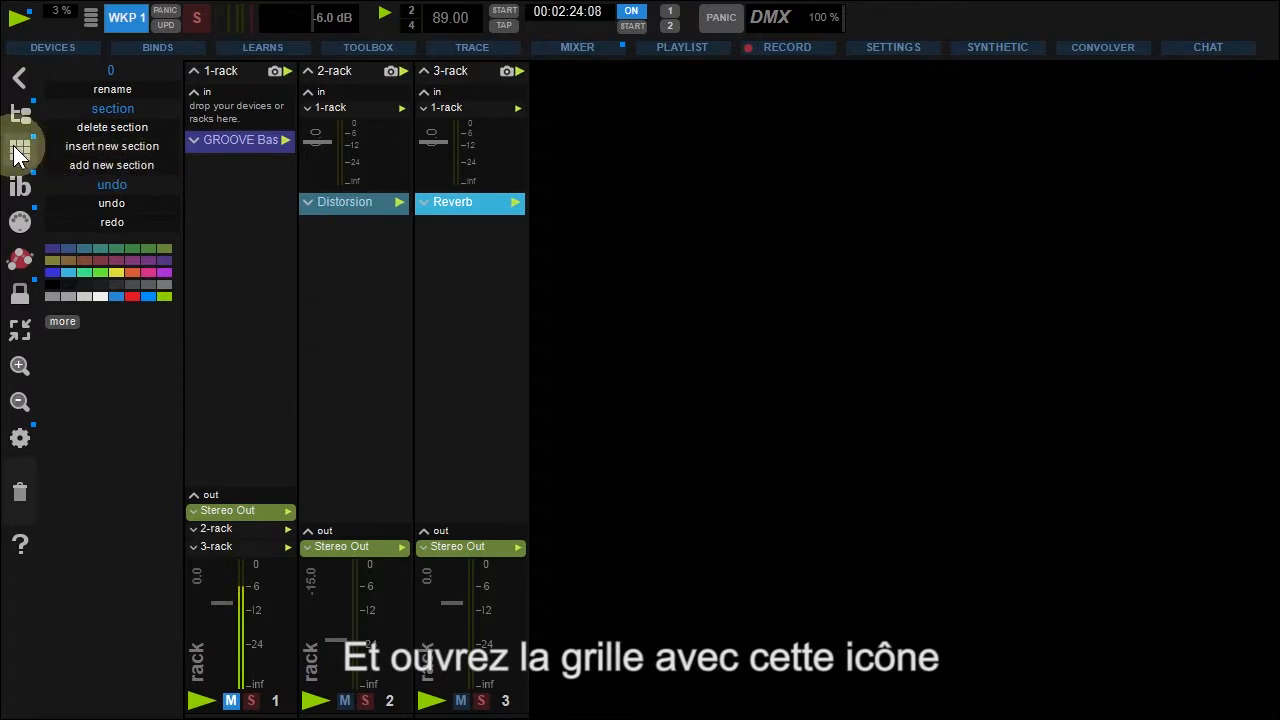
# Place GROOVE Bass in all sections, Distortion in parts 1–2 and Reverb in part 2 on the grid
pyautogui.click(20, 150)
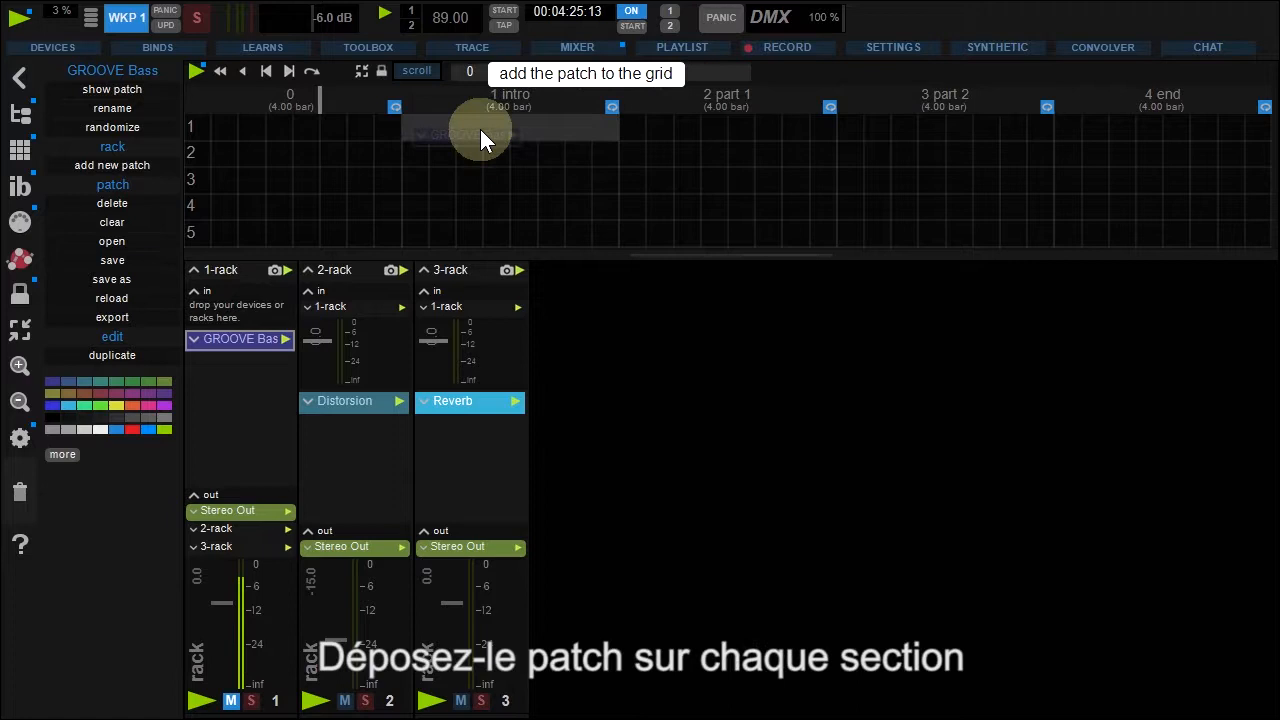
pyautogui.moveTo(480, 136); pyautogui.dragTo(870, 150)
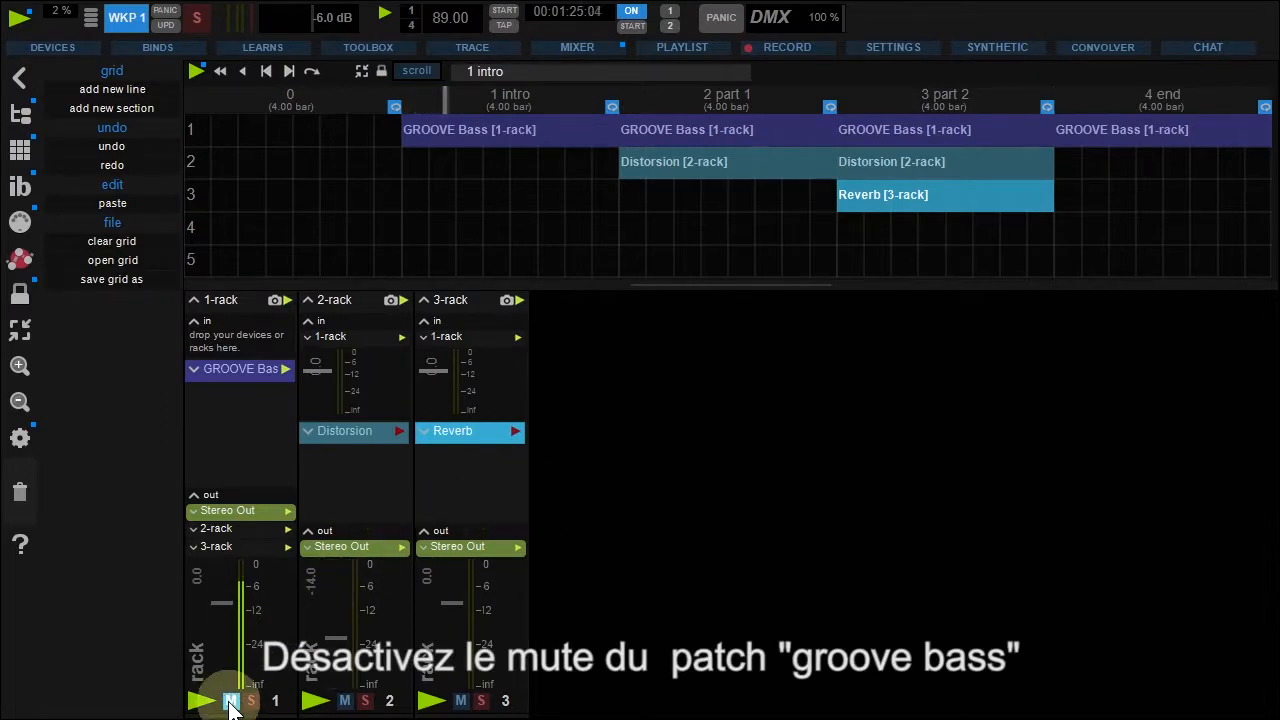
# Unmute GROOVE Bass and step through the sections with the transport buttons, ending on intro
pyautogui.click(228, 700)
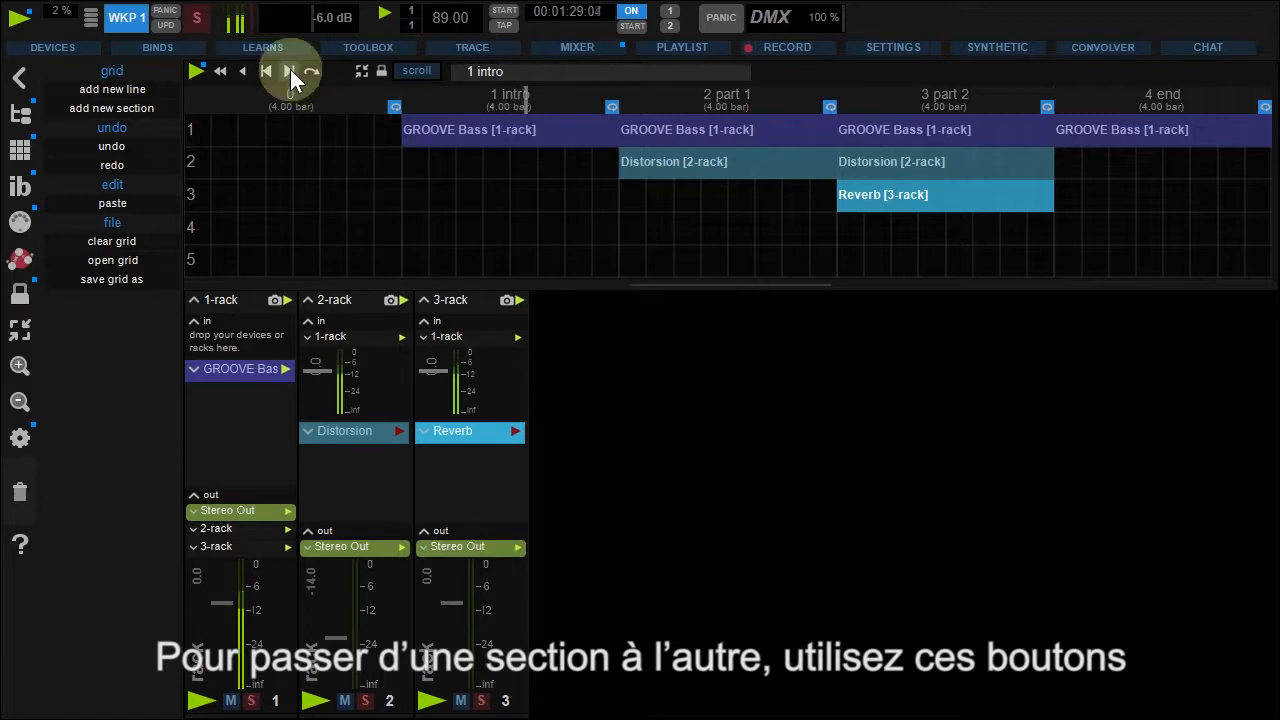
pyautogui.click(312, 72)
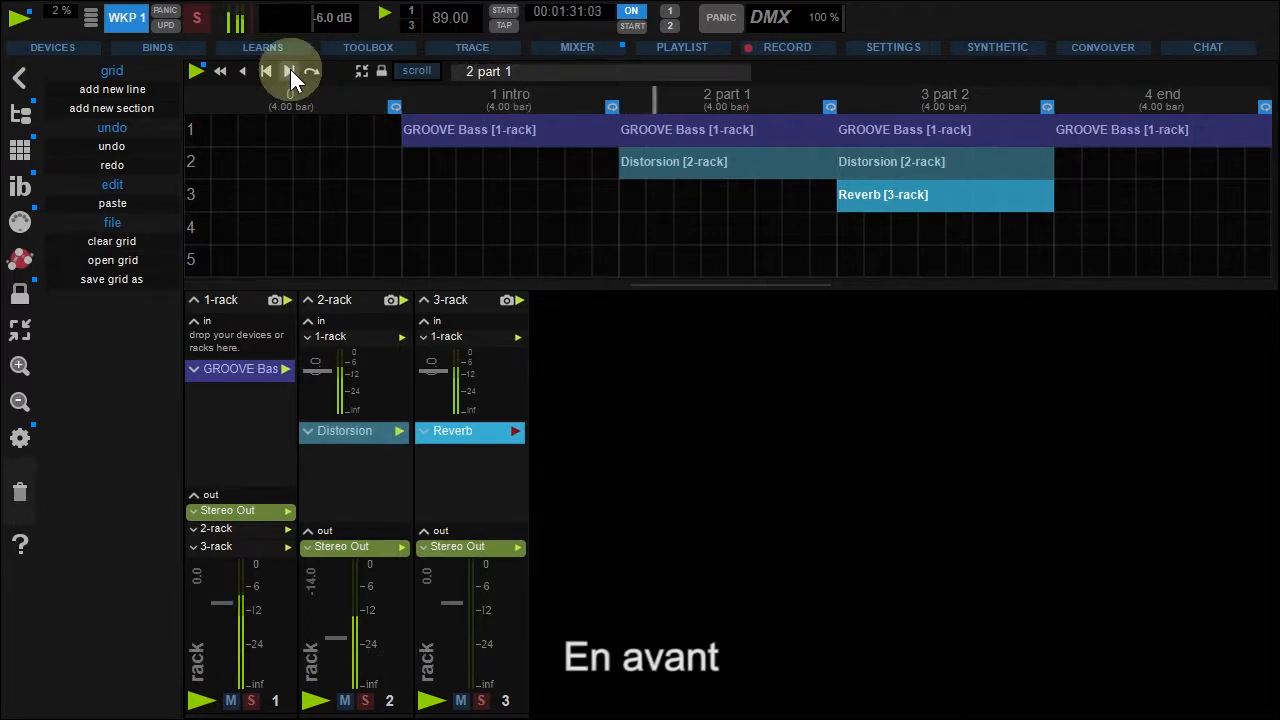
pyautogui.click(288, 72)
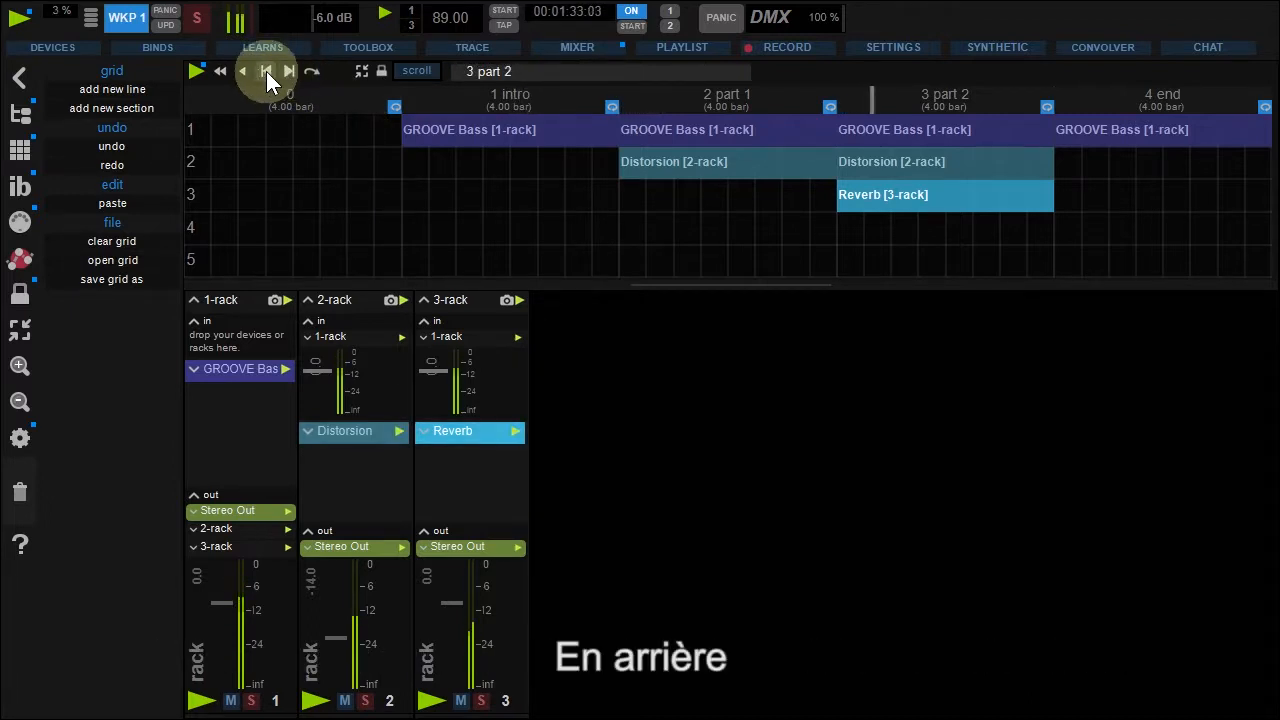
pyautogui.click(242, 72)
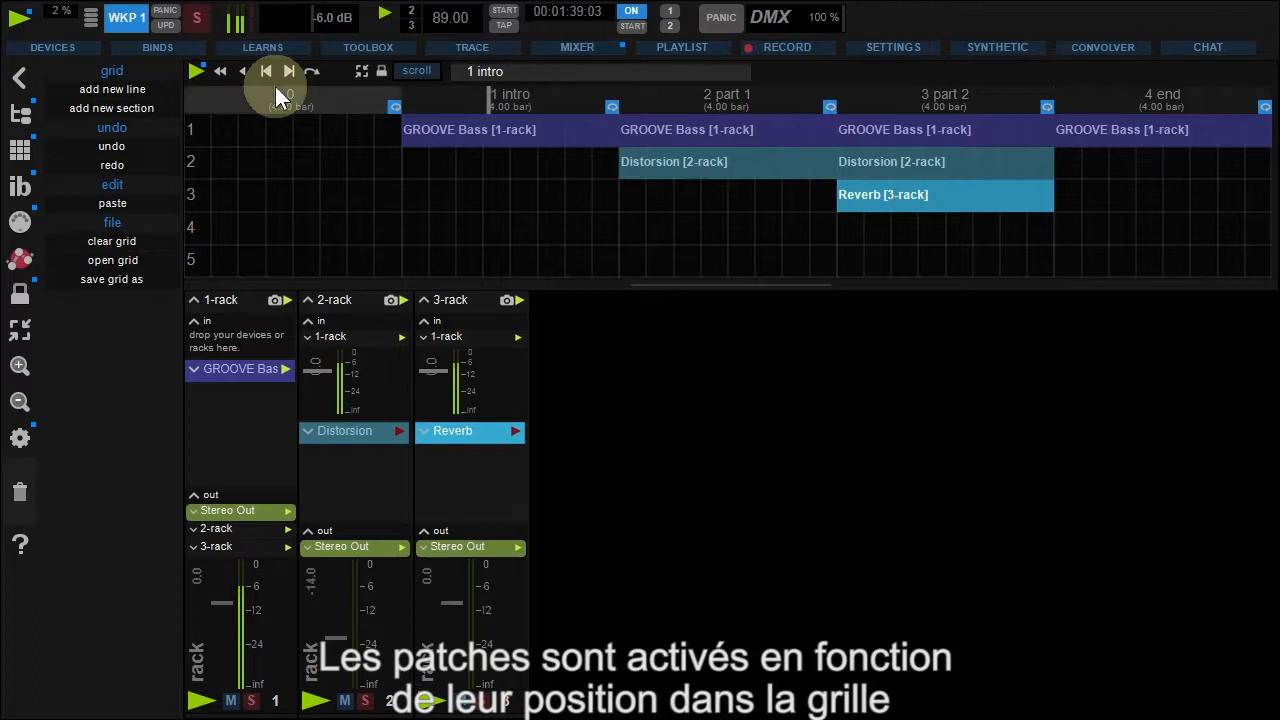
pyautogui.click(288, 72)
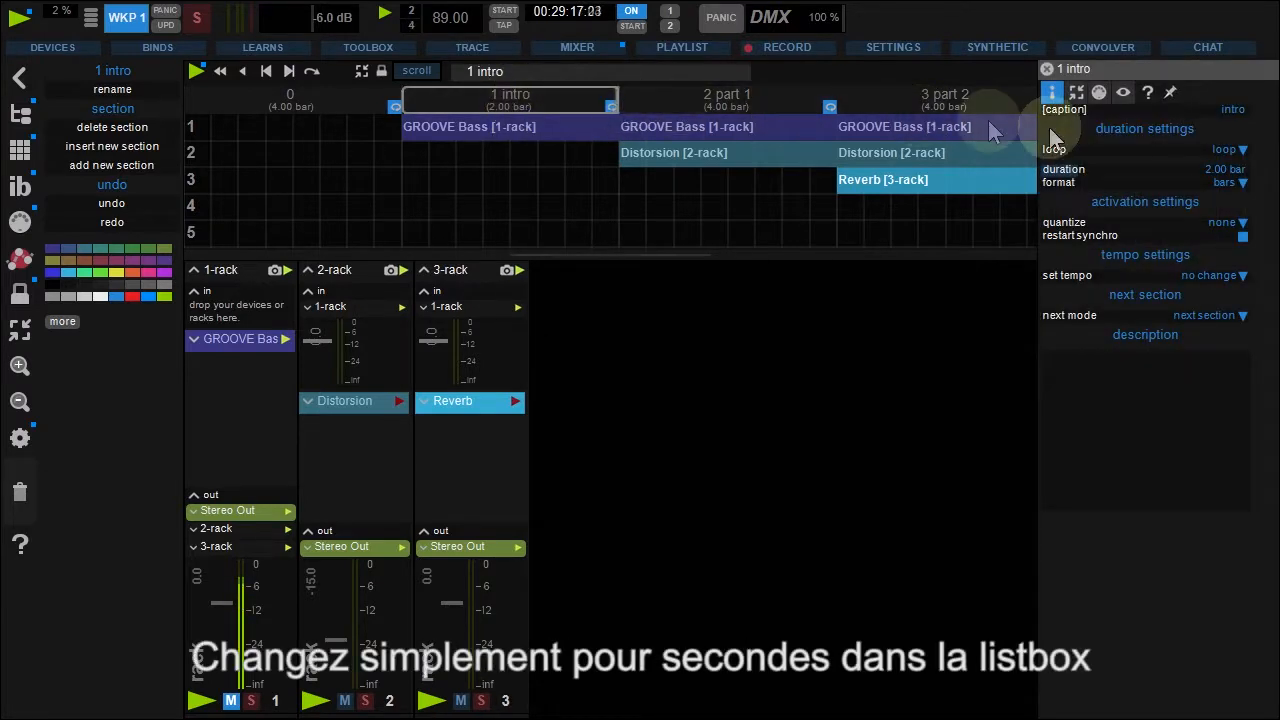
# Switch the intro duration format to seconds, then back to a 2-bar length
pyautogui.click(1226, 182)
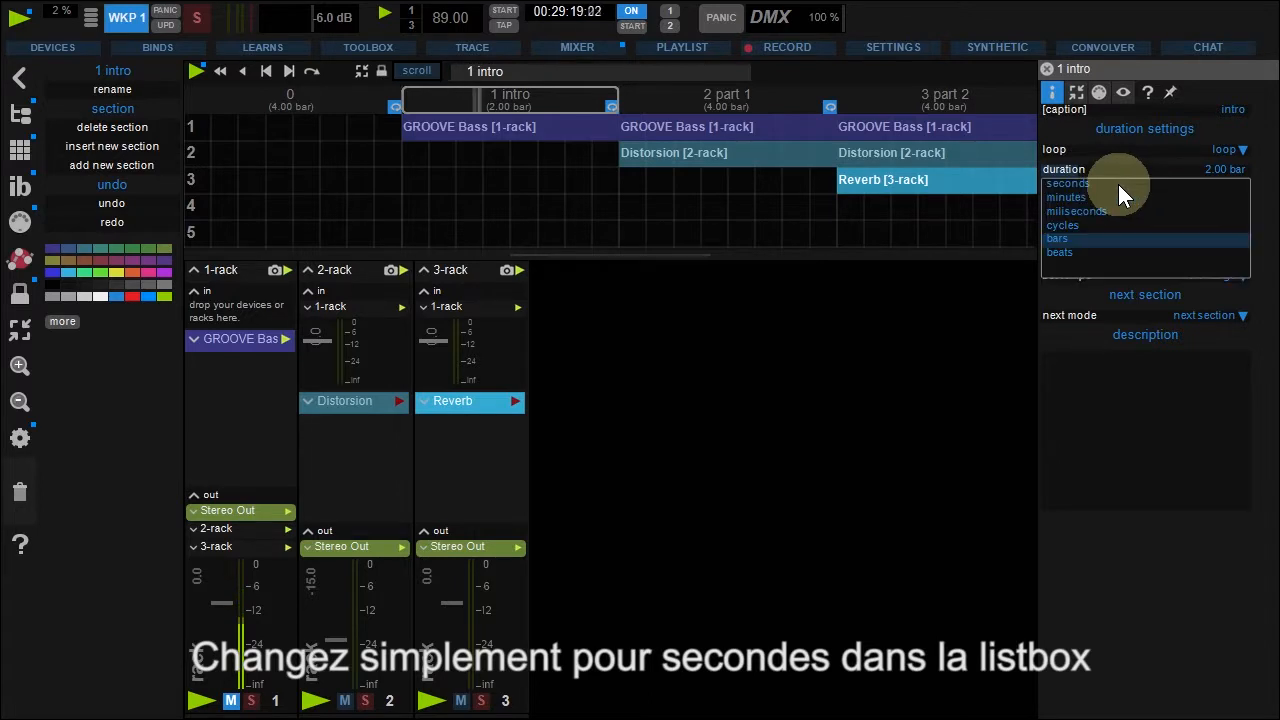
pyautogui.click(1068, 184)
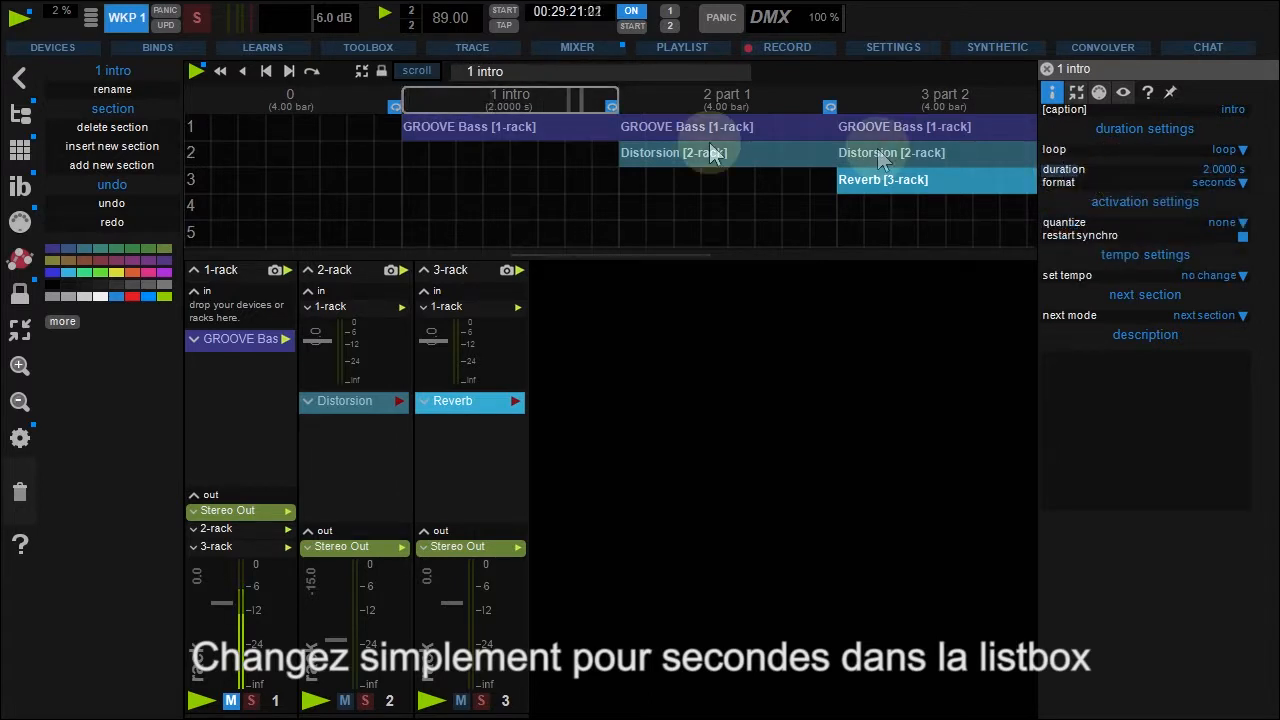
pyautogui.moveTo(964, 164)
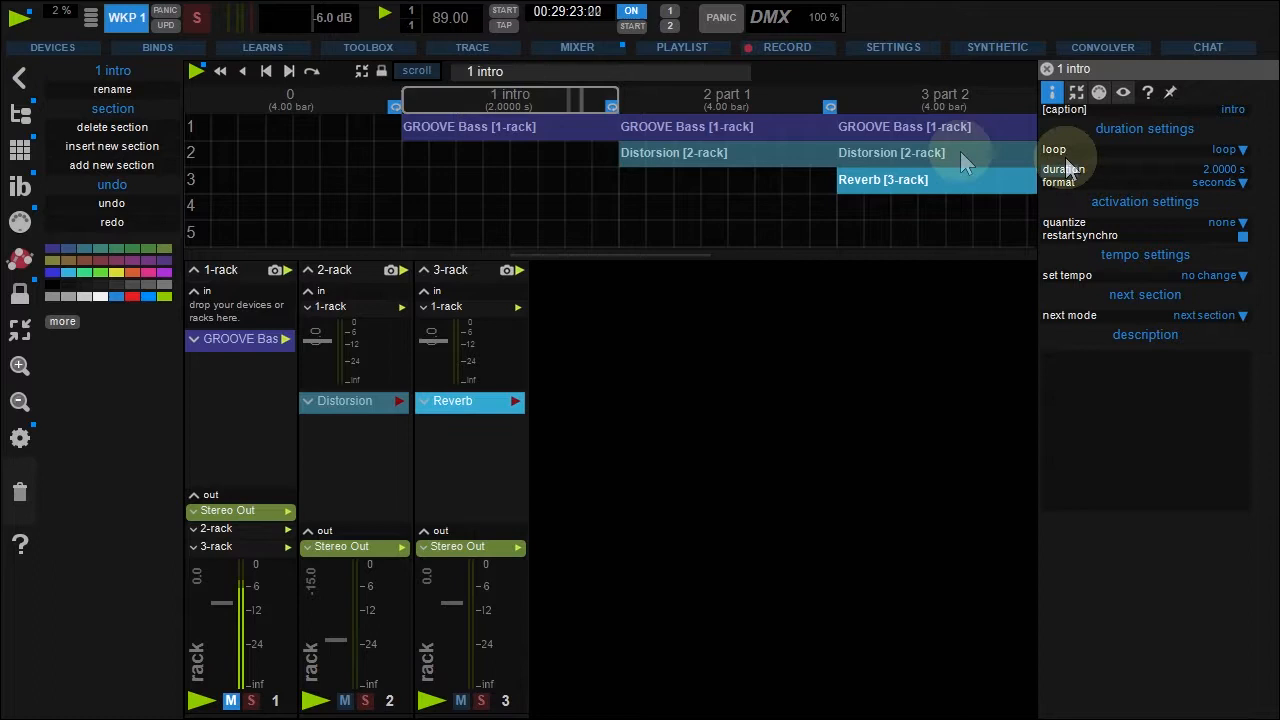
pyautogui.click(1218, 182)
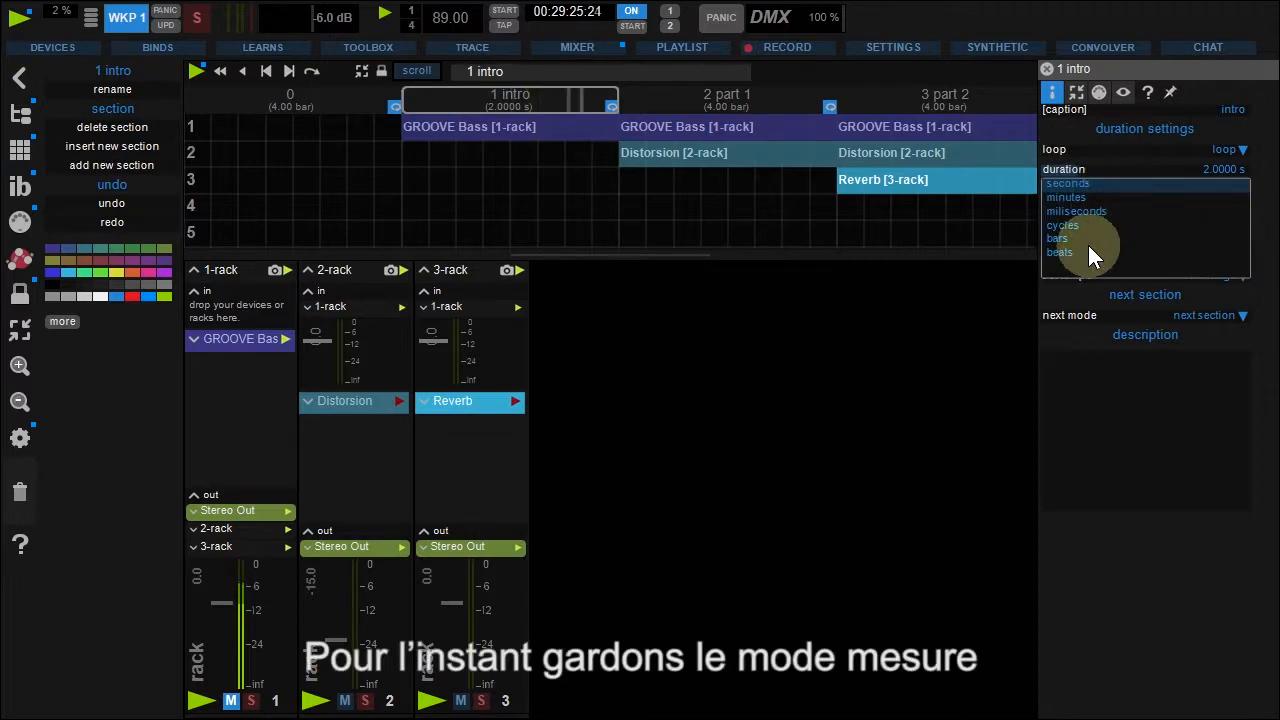
pyautogui.click(1056, 238)
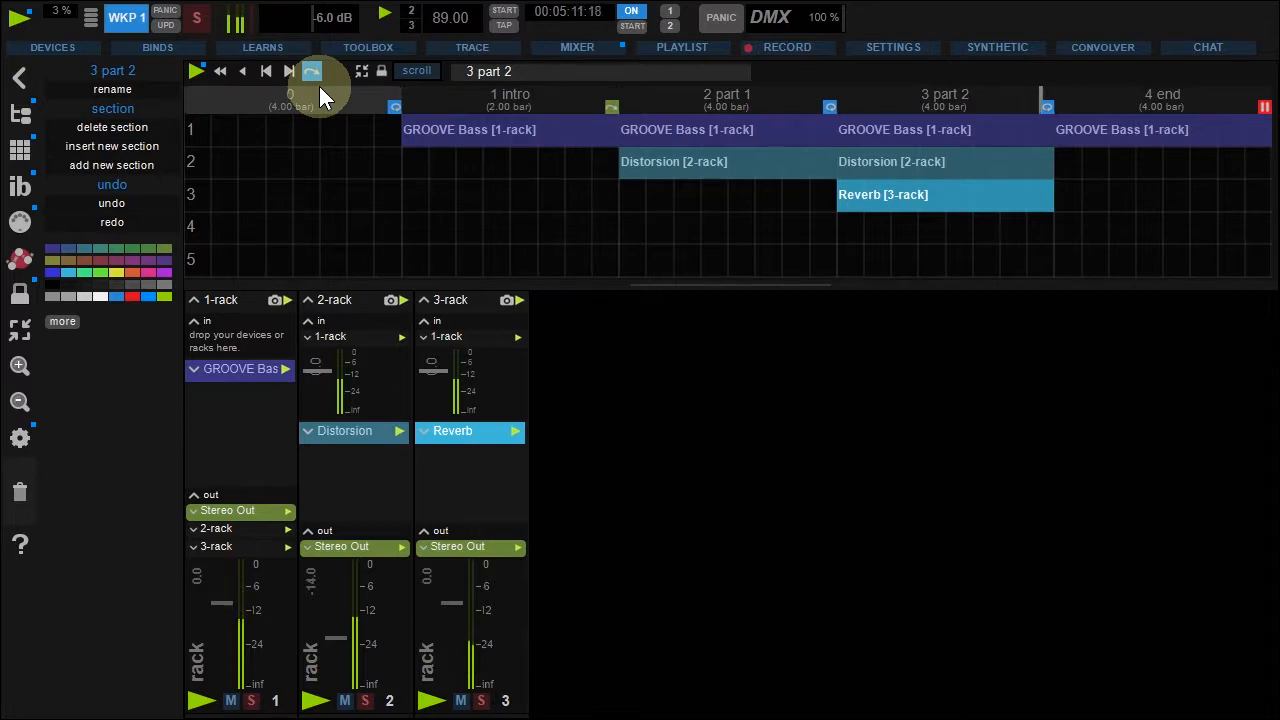
# Jump playback to the final 4 end section with the go-to-last-section button
pyautogui.click(312, 72)
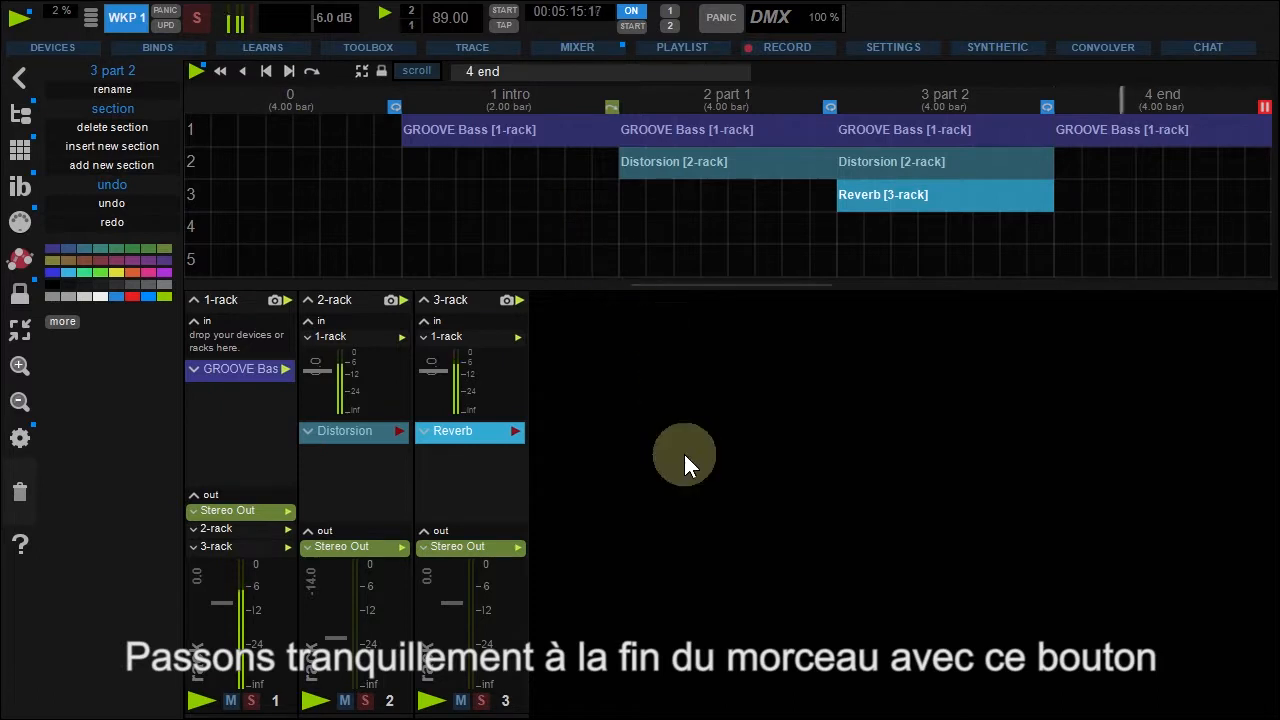
pyautogui.moveTo(680, 472)
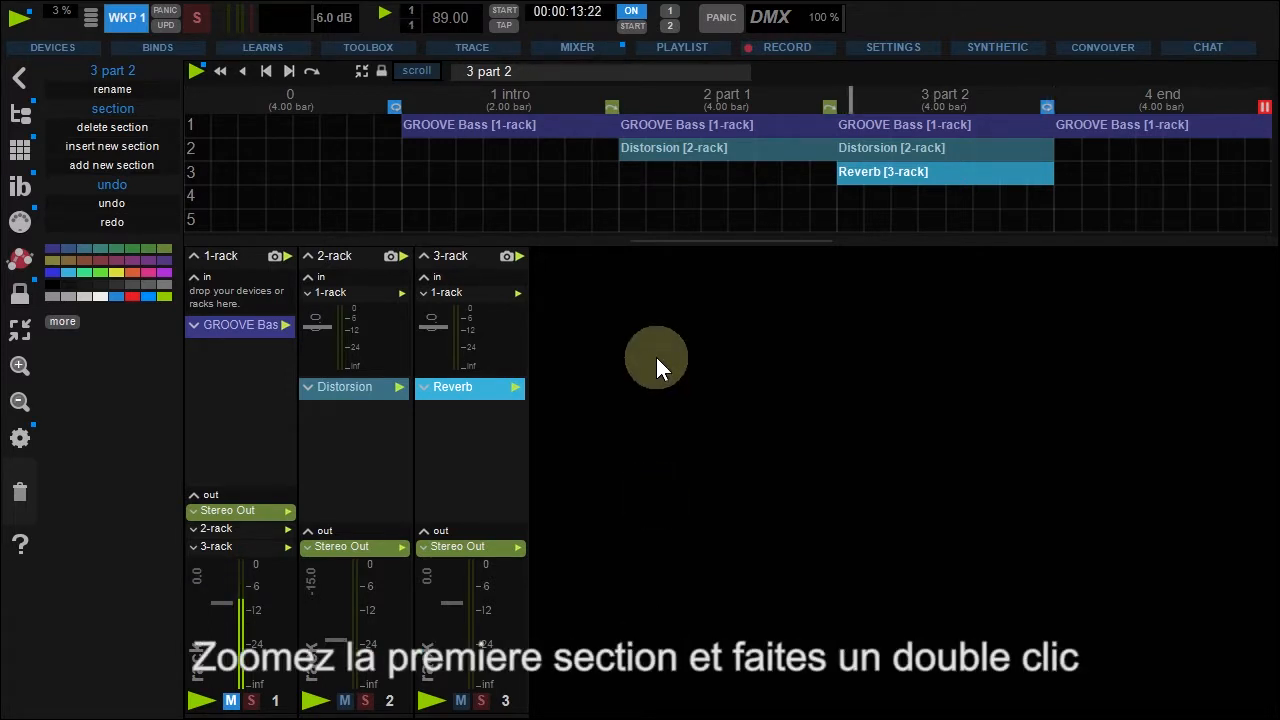
# Zoom into the intro, and set the GROOVE Bass clip's fade-in duration format in item options
pyautogui.doubleClick(516, 96)
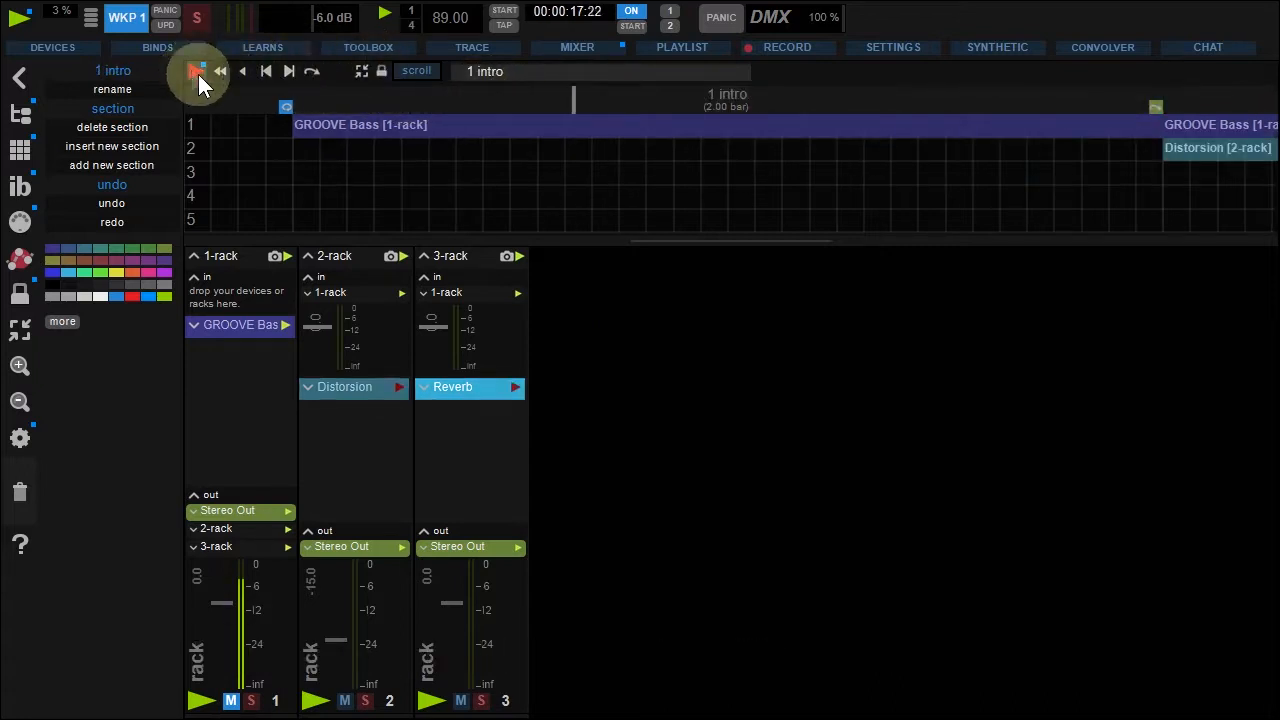
pyautogui.rightClick(360, 128)
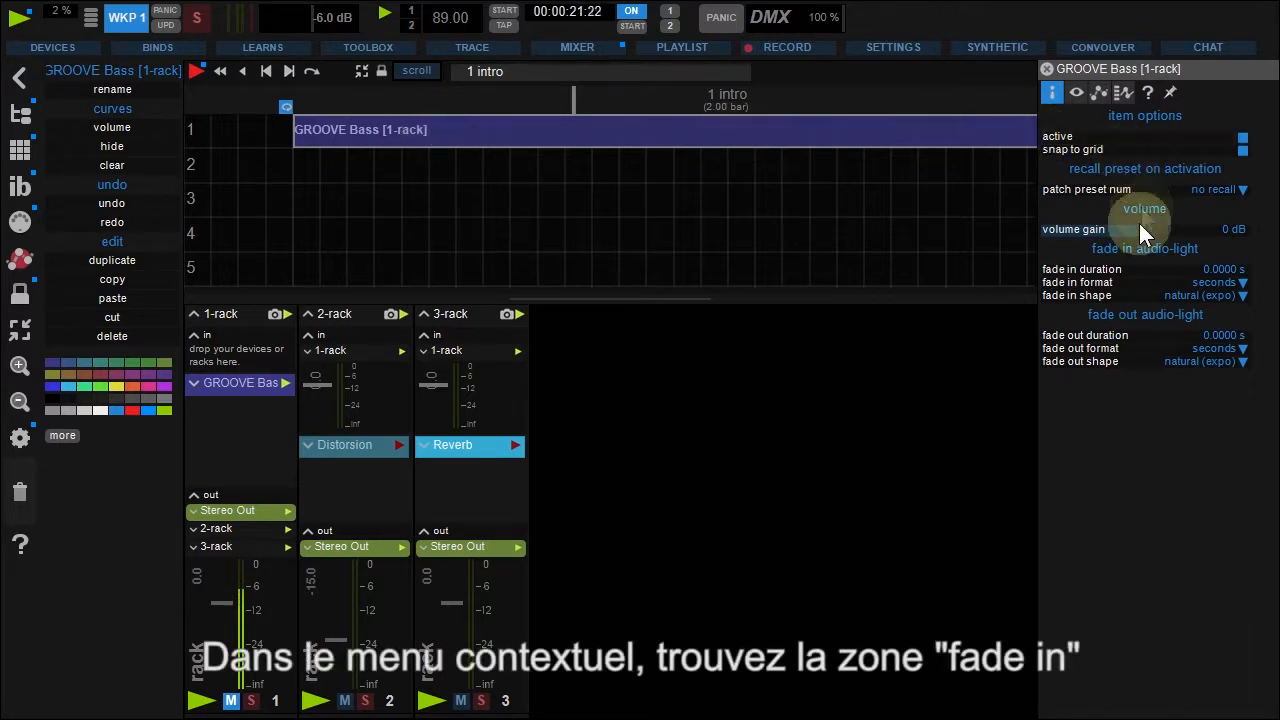
pyautogui.click(1212, 282)
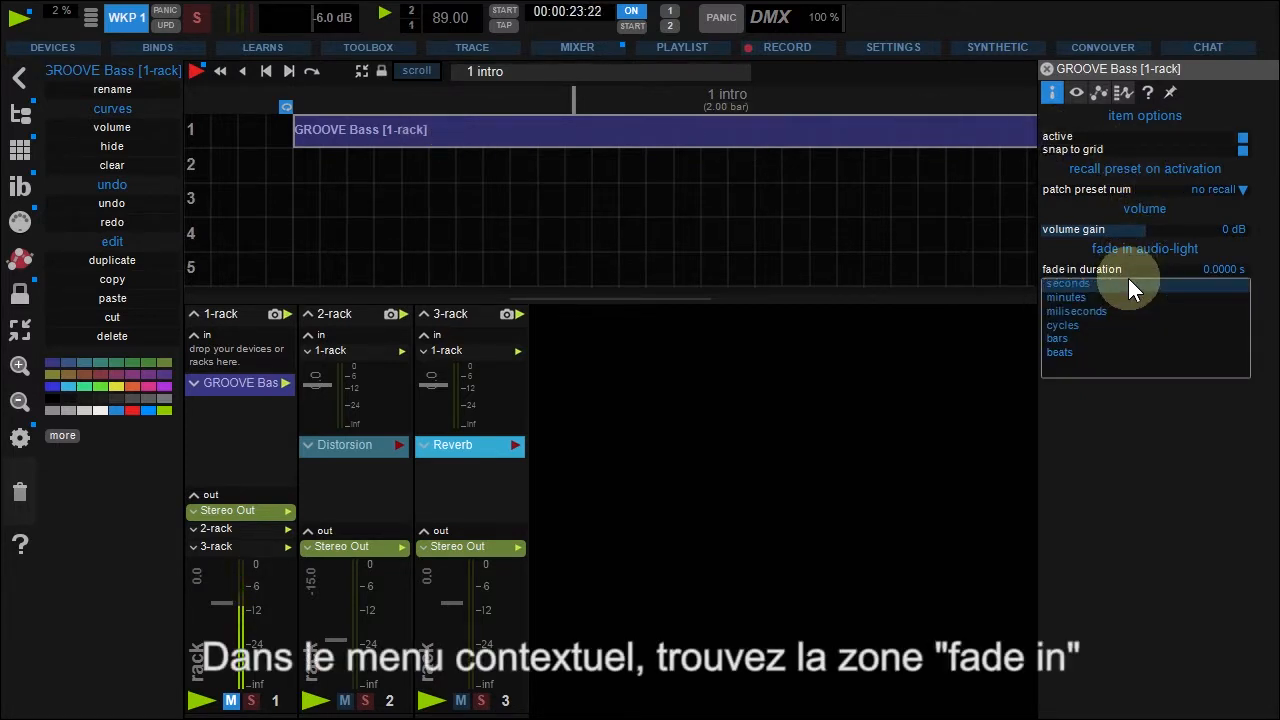
pyautogui.click(1056, 338)
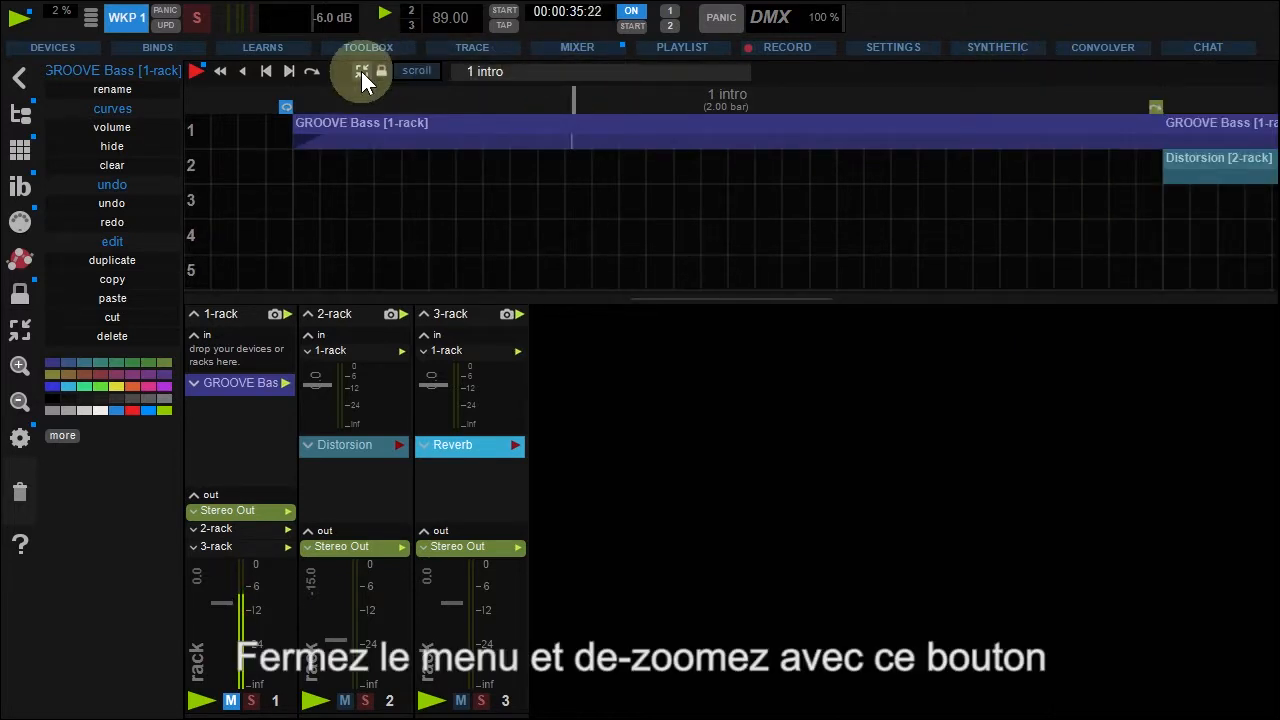
# Choose the duration unit for the end GROOVE Bass clip's fade-out
pyautogui.click(364, 70)
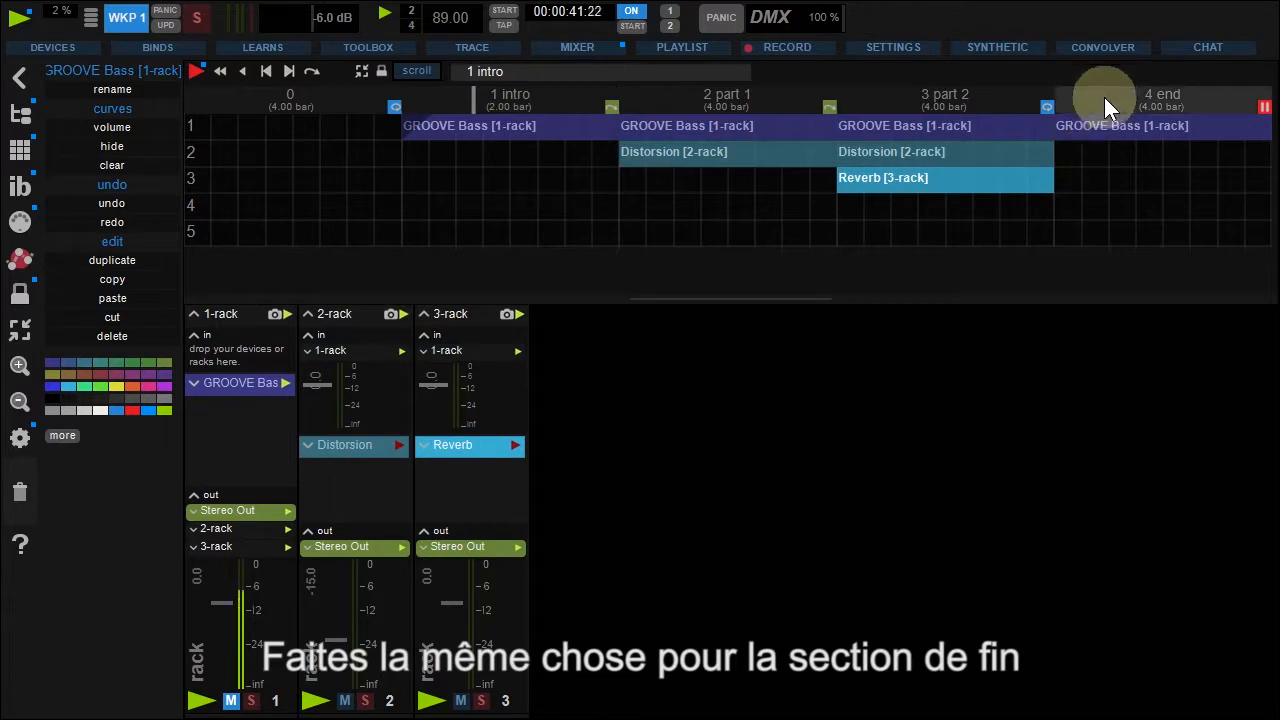
pyautogui.click(1162, 94)
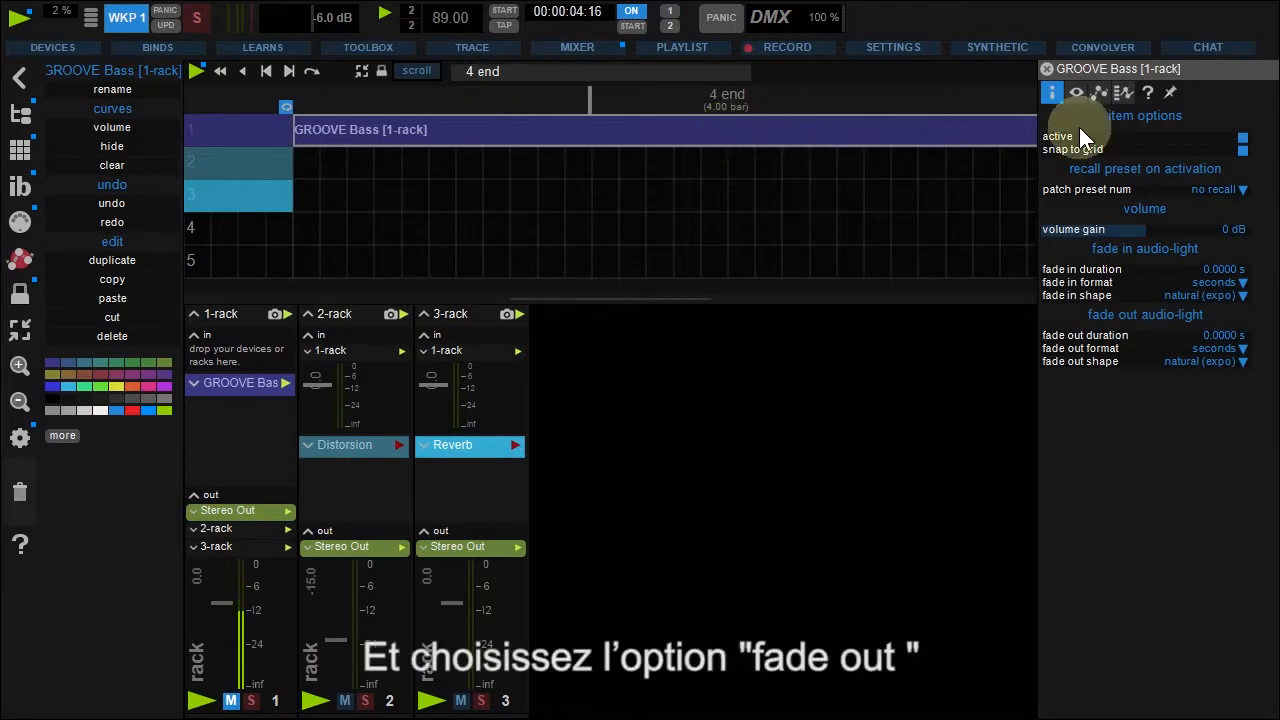
pyautogui.click(1212, 348)
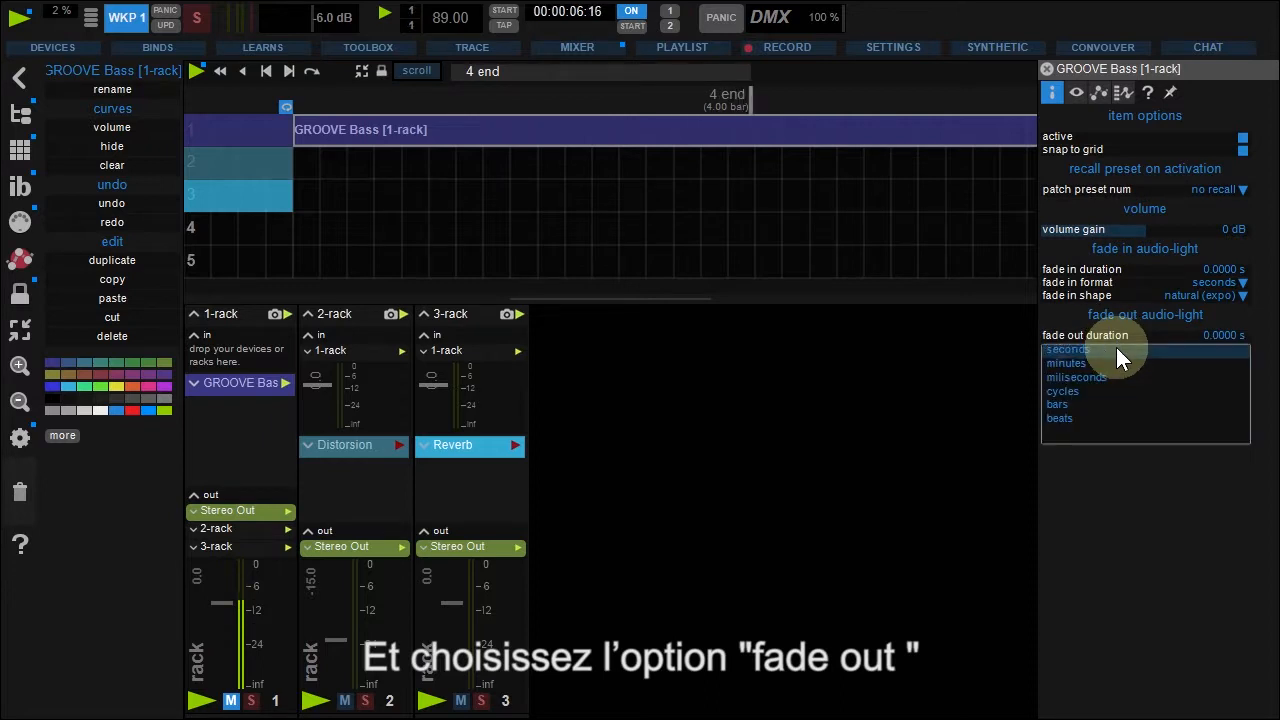
pyautogui.click(1056, 404)
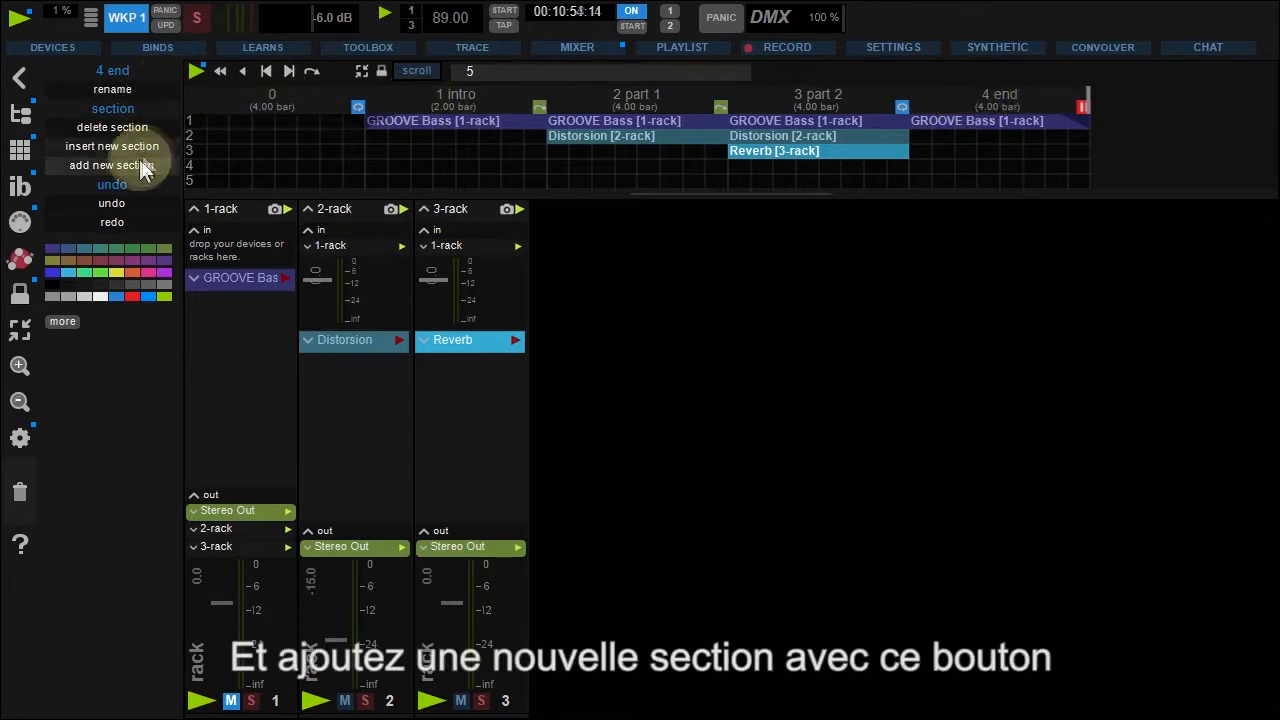
# Add an empty section 5 after 4 end and view the whole song again
pyautogui.click(112, 164)
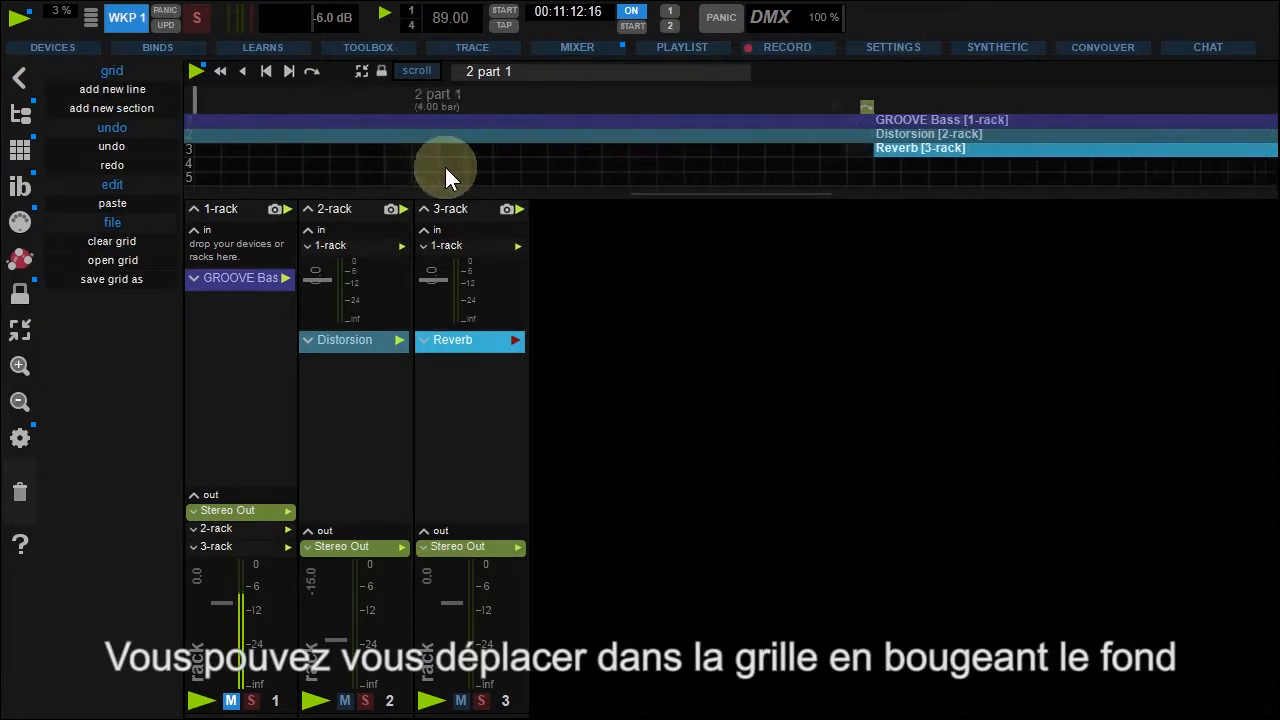
pyautogui.moveTo(444, 168); pyautogui.dragTo(870, 180)
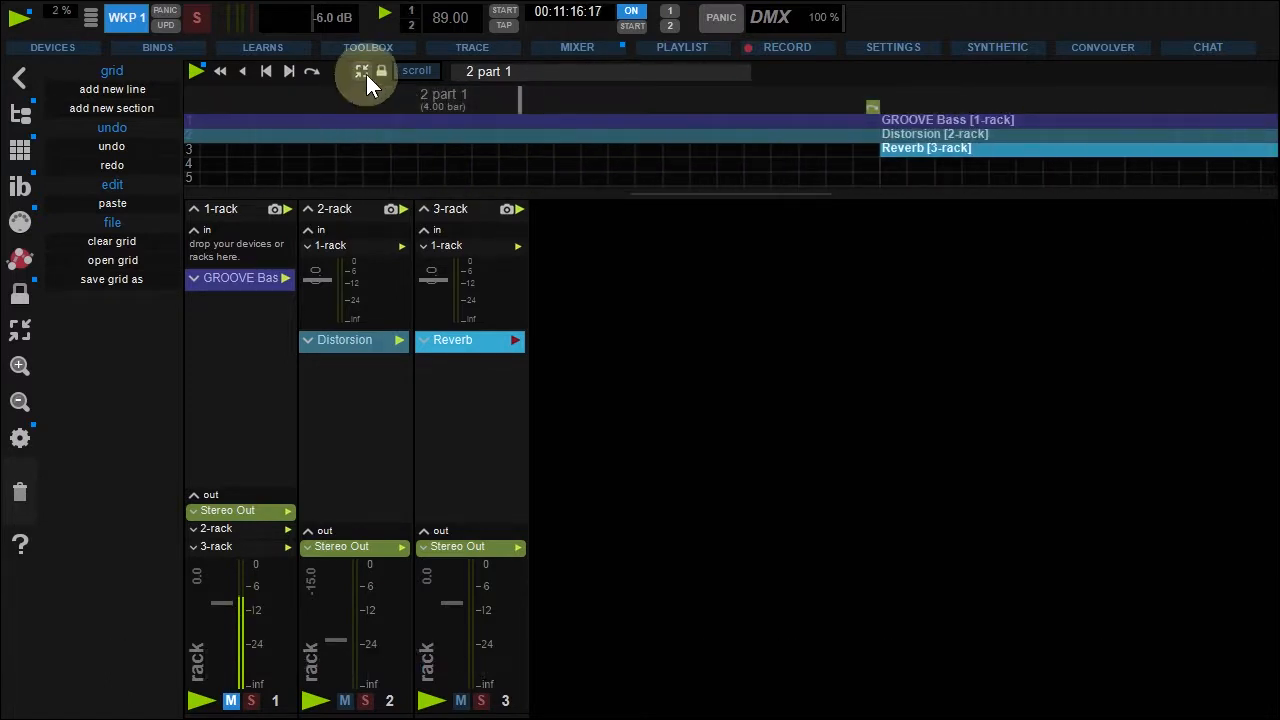
pyautogui.click(362, 72)
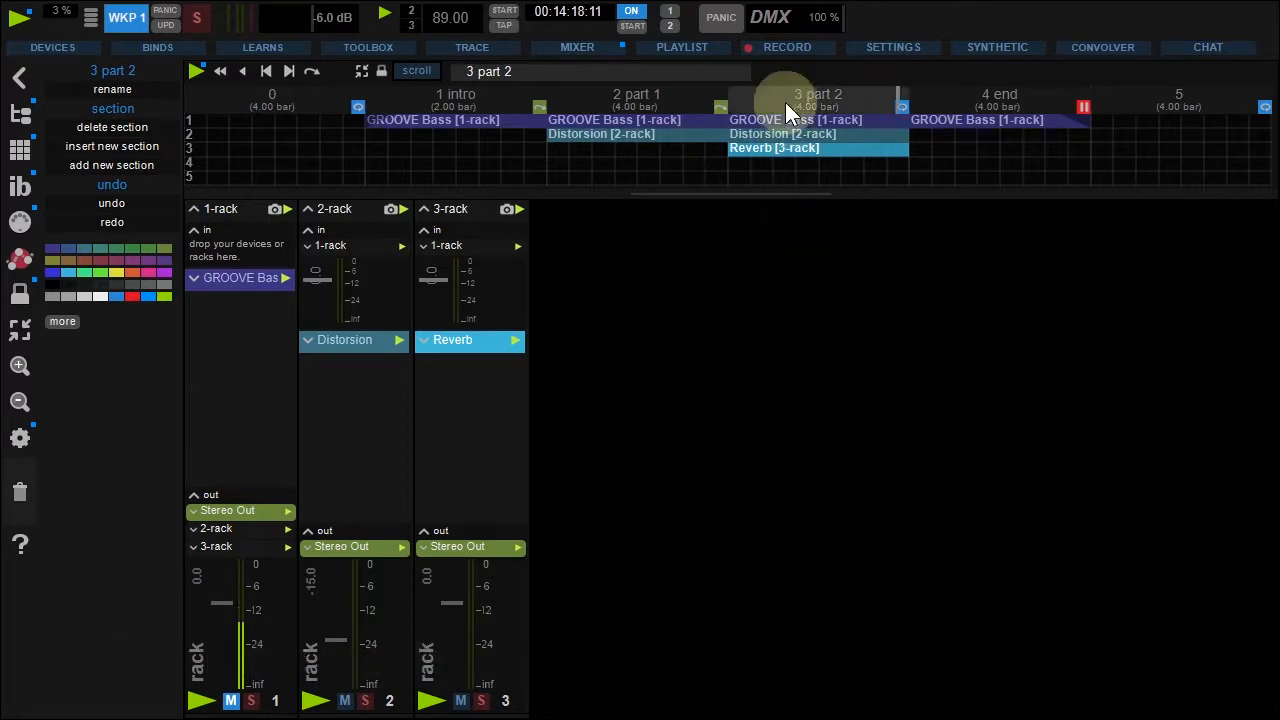
# Describe section 3 part 2 as 'dance!' and give it a red background colour
pyautogui.click(816, 94)
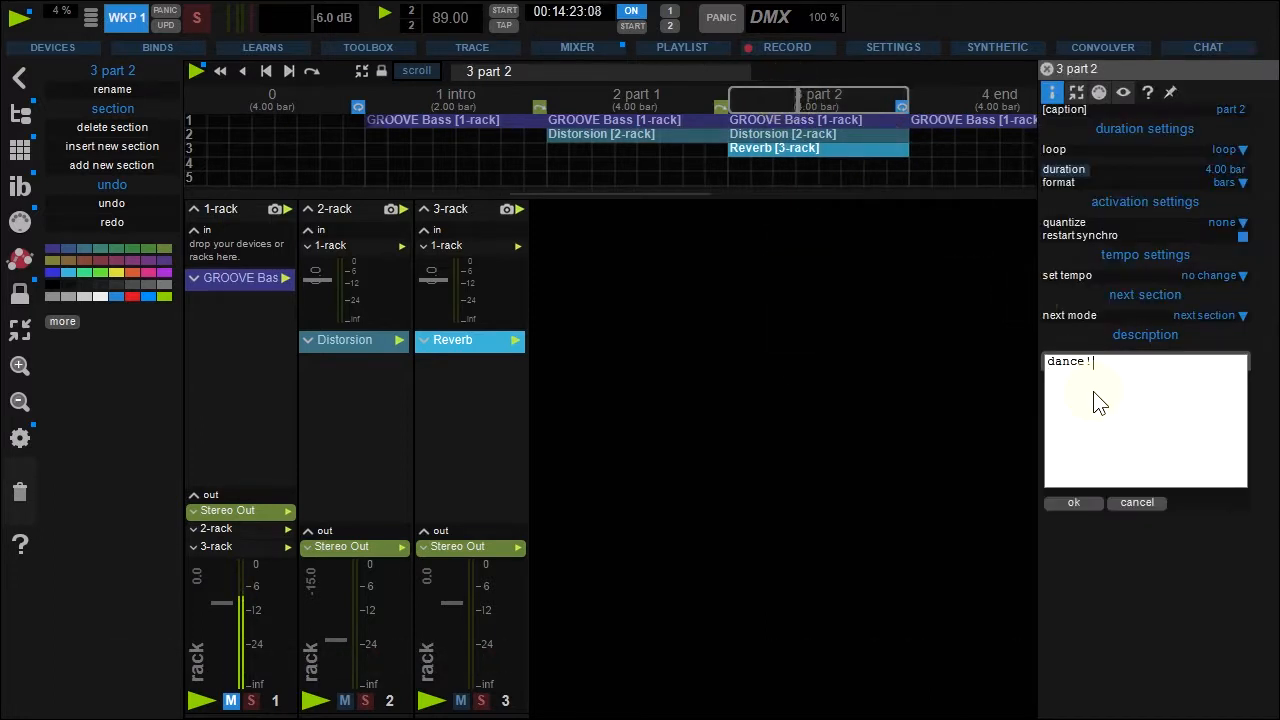
pyautogui.click(1072, 502)
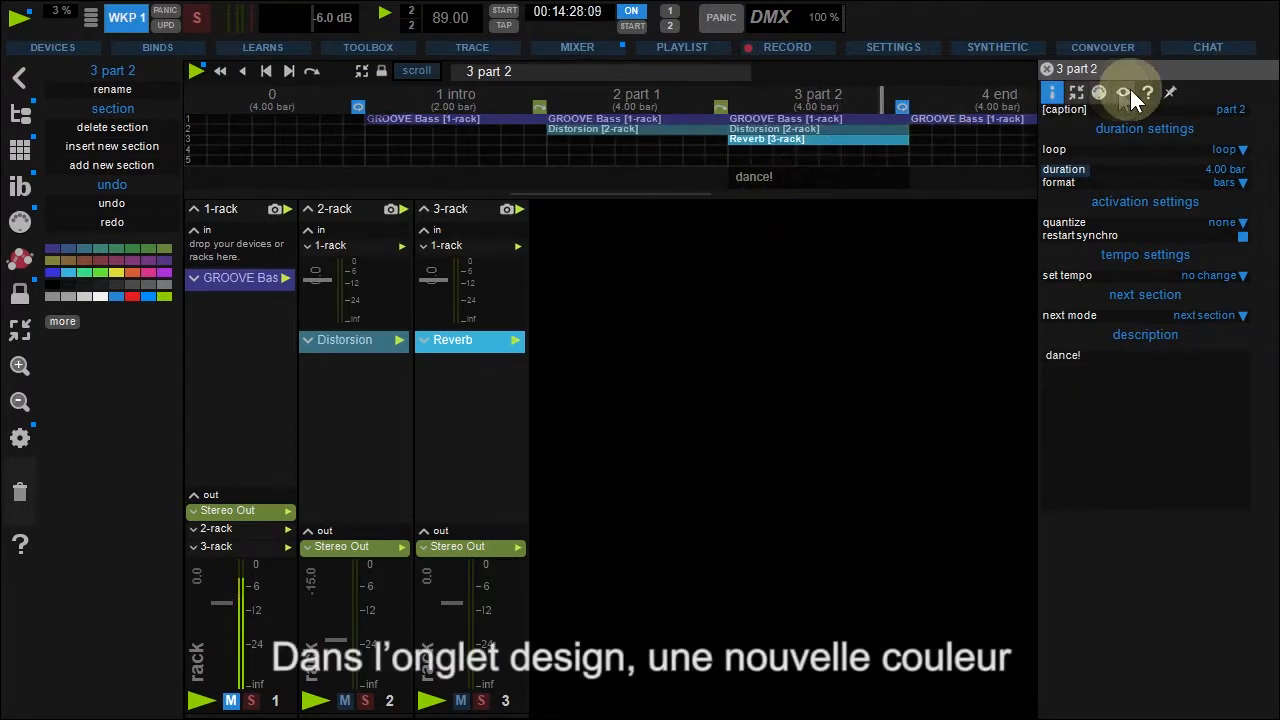
pyautogui.click(1124, 92)
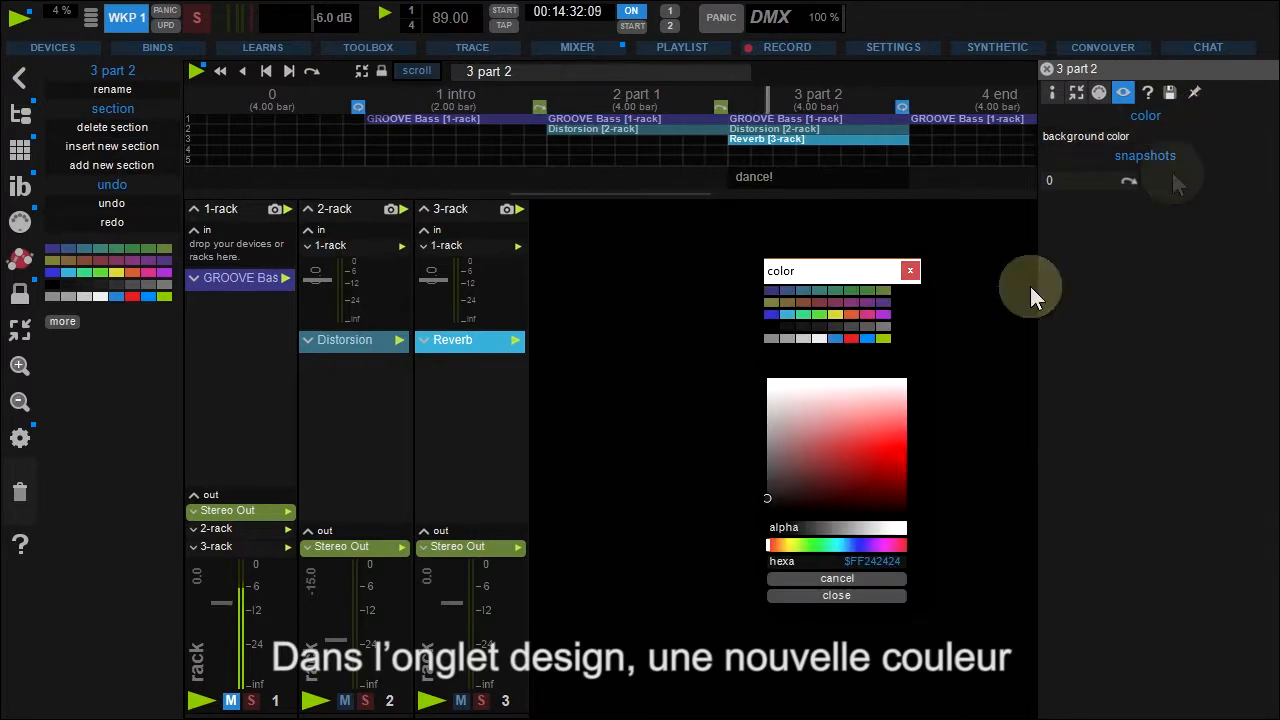
pyautogui.click(836, 596)
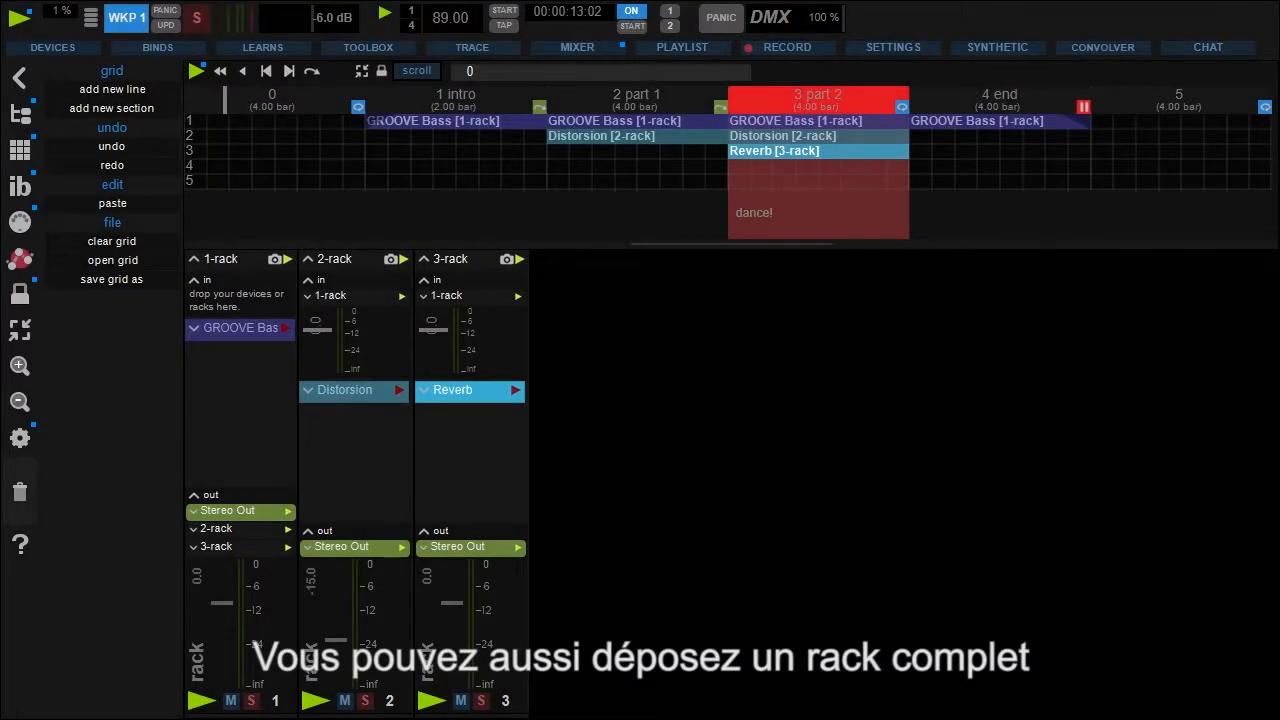
pyautogui.moveTo(694, 510)
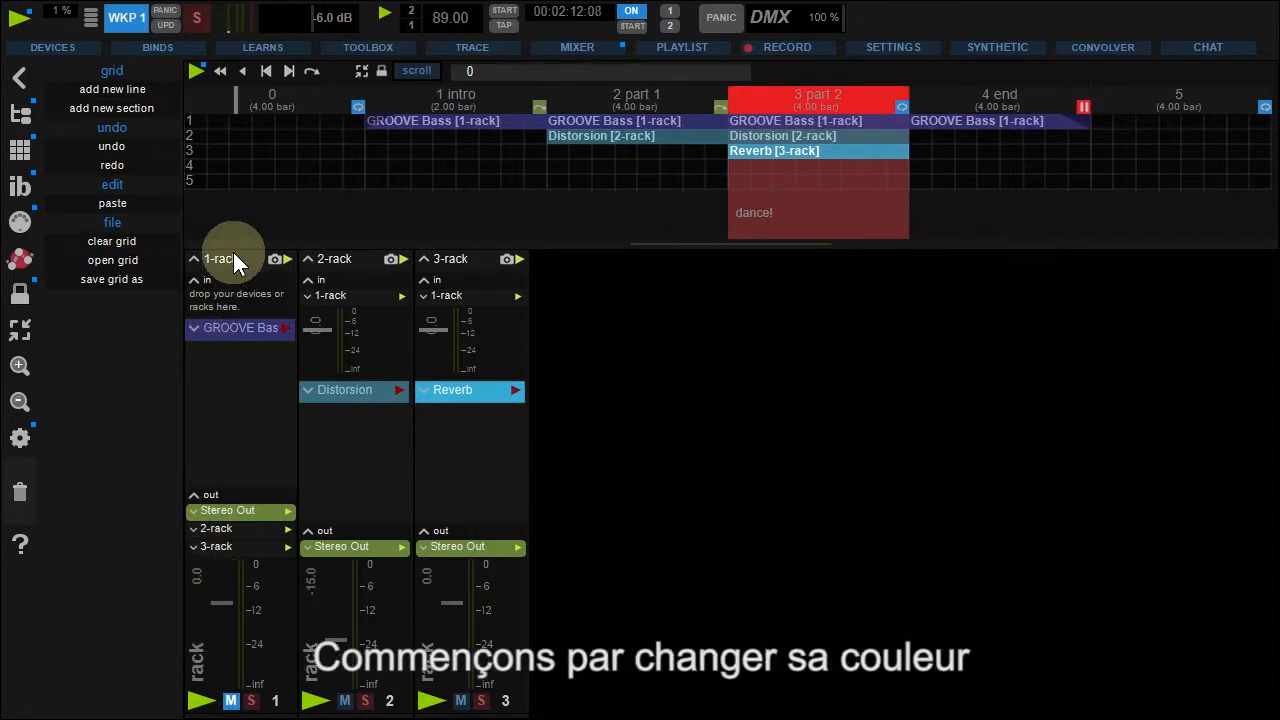
# Colour 1-rack orange and drop it onto the grid as a line from the intro
pyautogui.rightClick(220, 258)
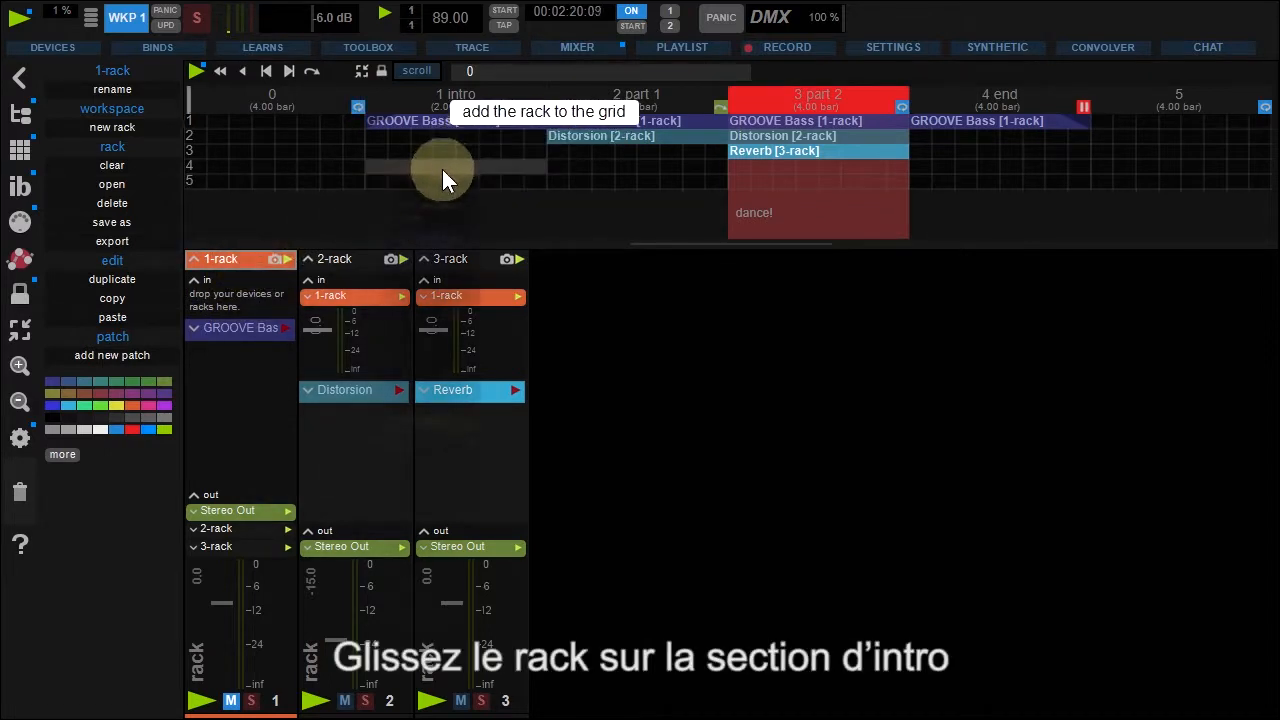
pyautogui.moveTo(440, 170); pyautogui.dragTo(456, 164)
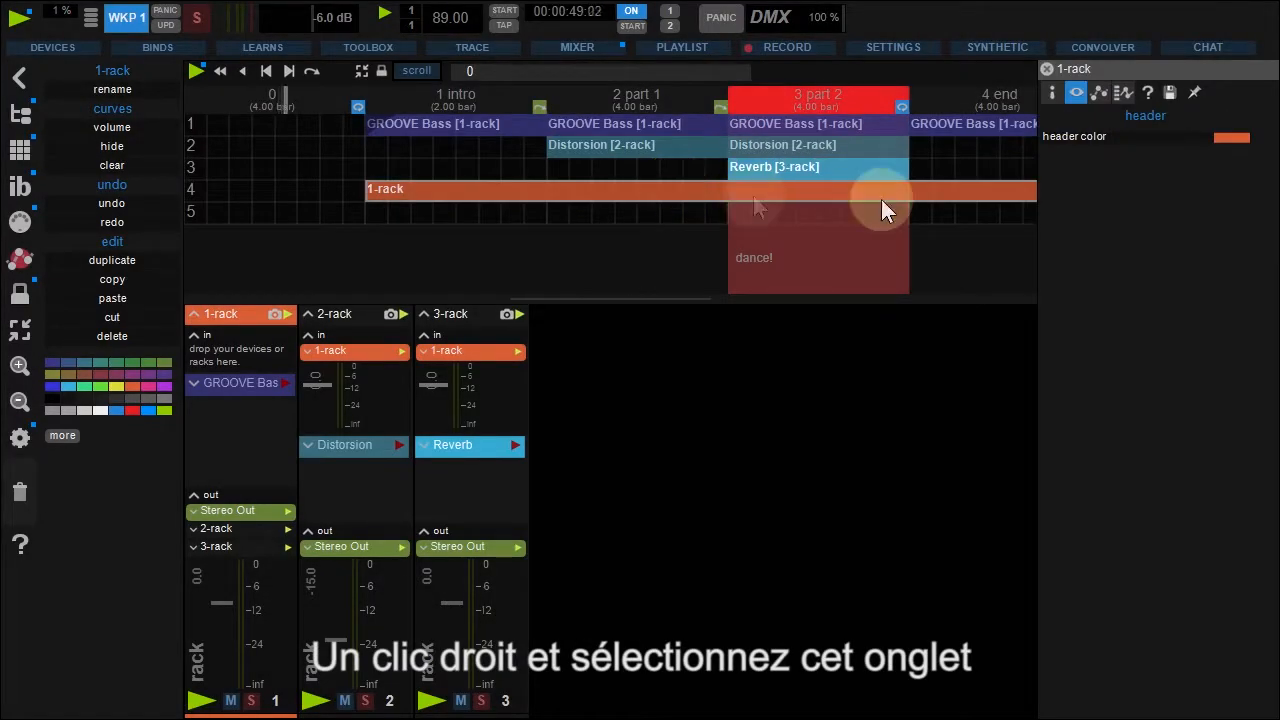
# Show the volume curve for the 1-rack grid line
pyautogui.click(1122, 92)
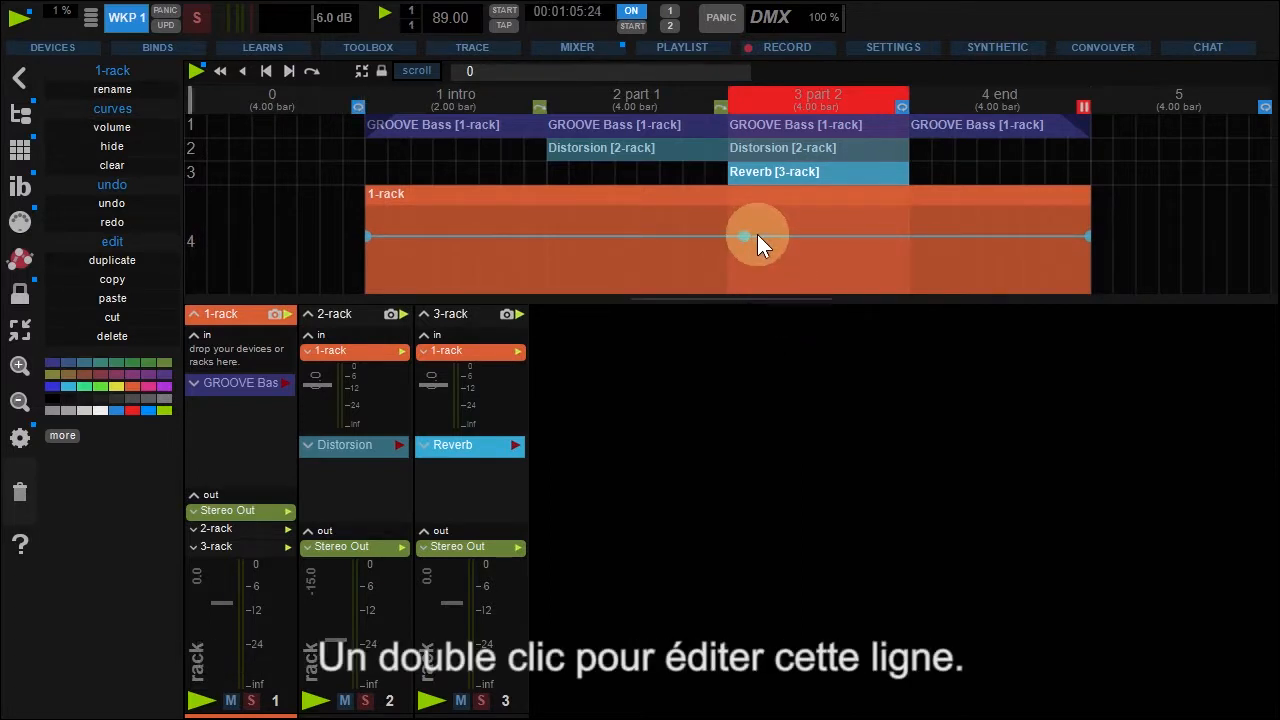
# Add a point on the 1-rack volume line and pull it down into a dip at 3 part 2
pyautogui.click(764, 236)
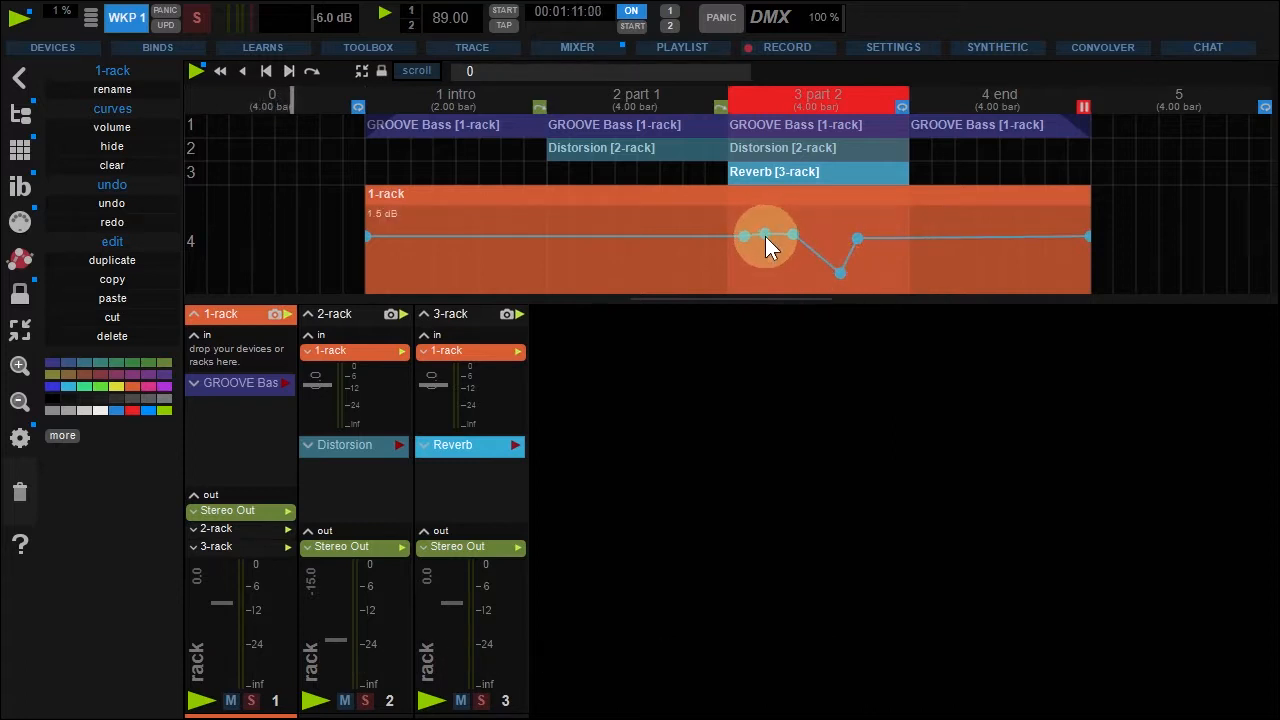
pyautogui.moveTo(744, 238); pyautogui.dragTo(764, 296)
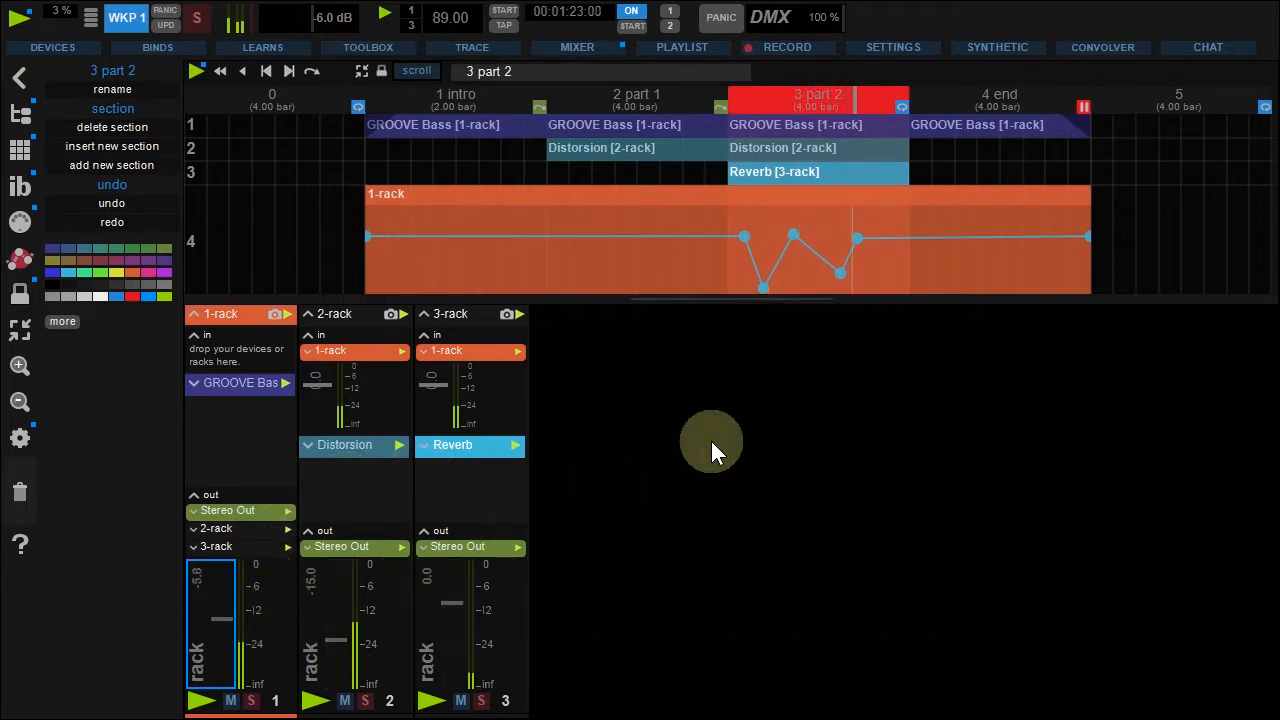
pyautogui.moveTo(790, 414)
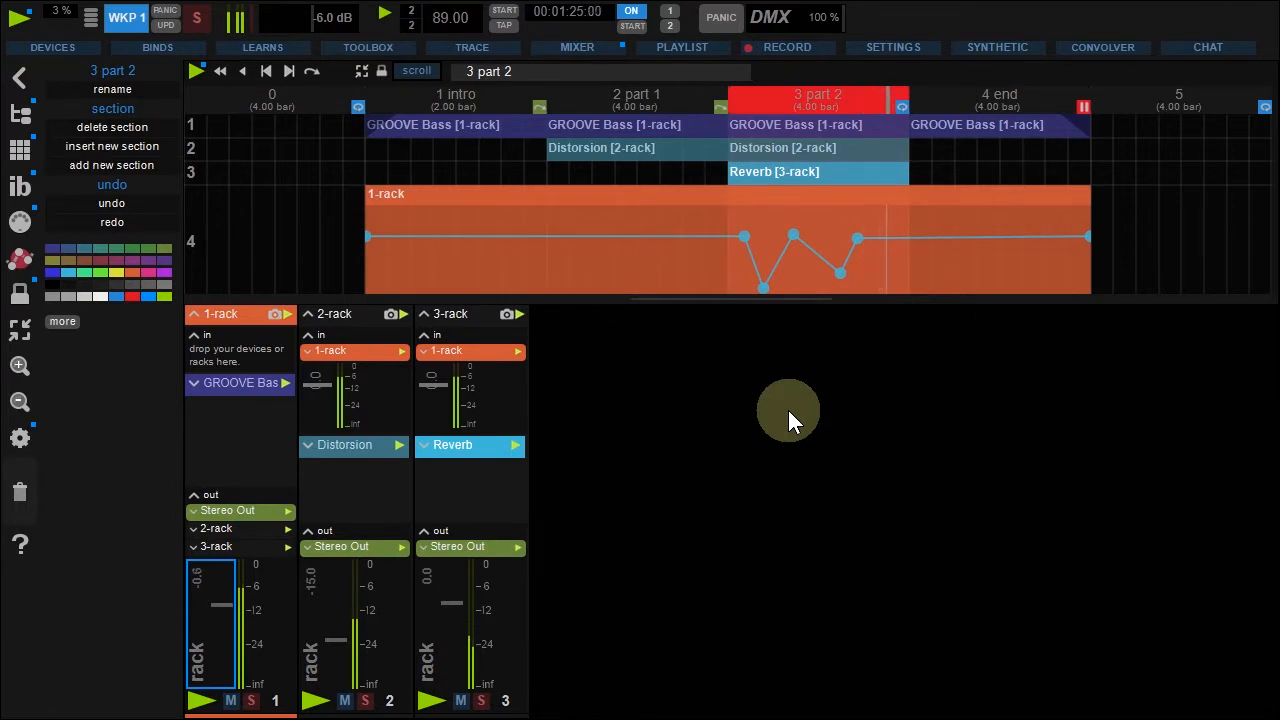